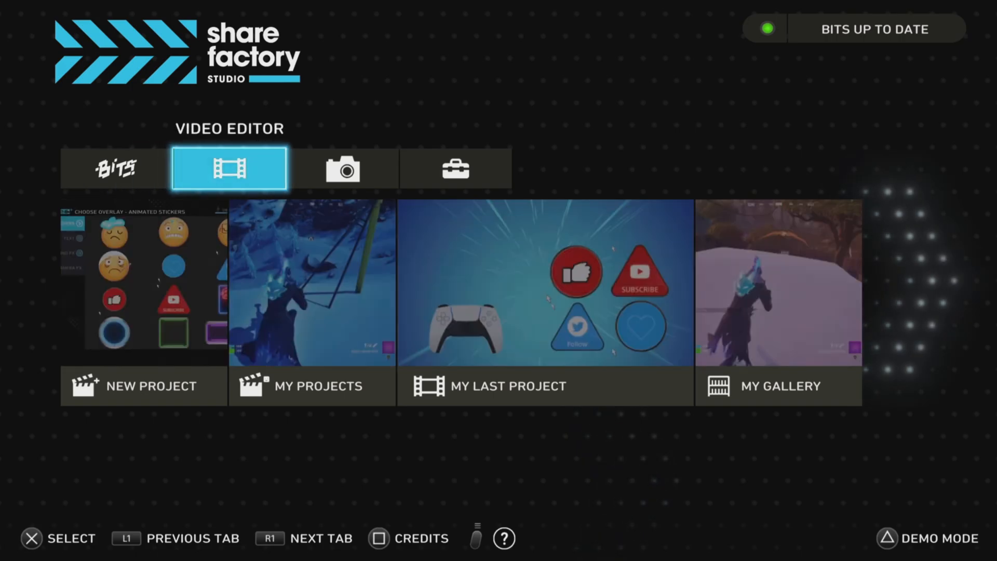
- Browse the Toolbox's Import Music library, then bring up the project's add-content options
left_click(455, 168)
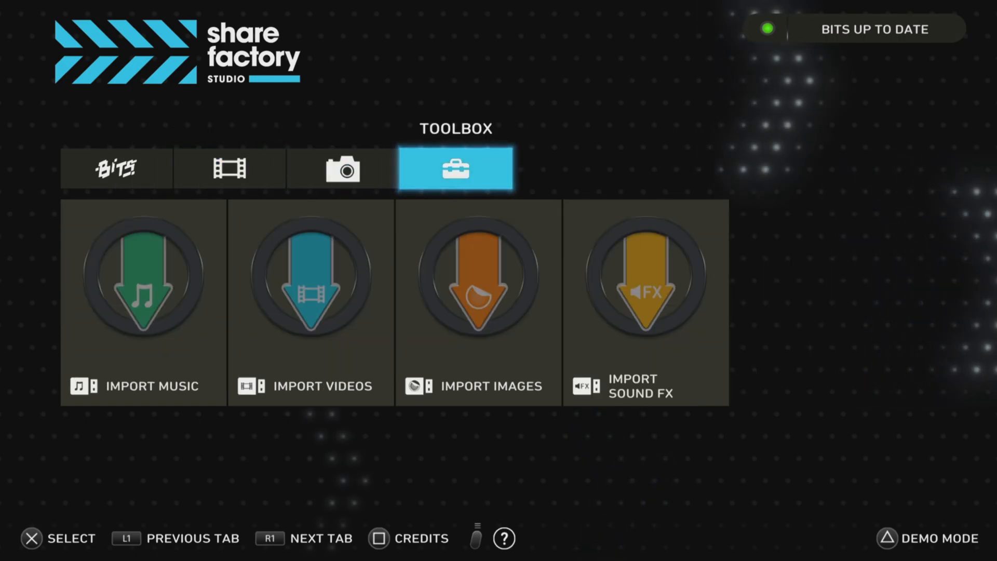
left_click(143, 280)
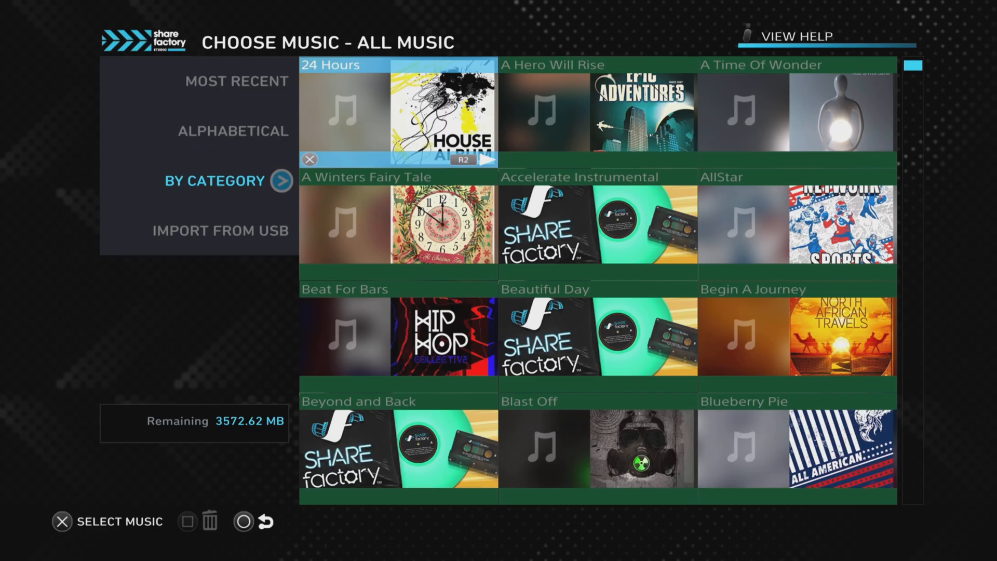
scroll("down", 3)
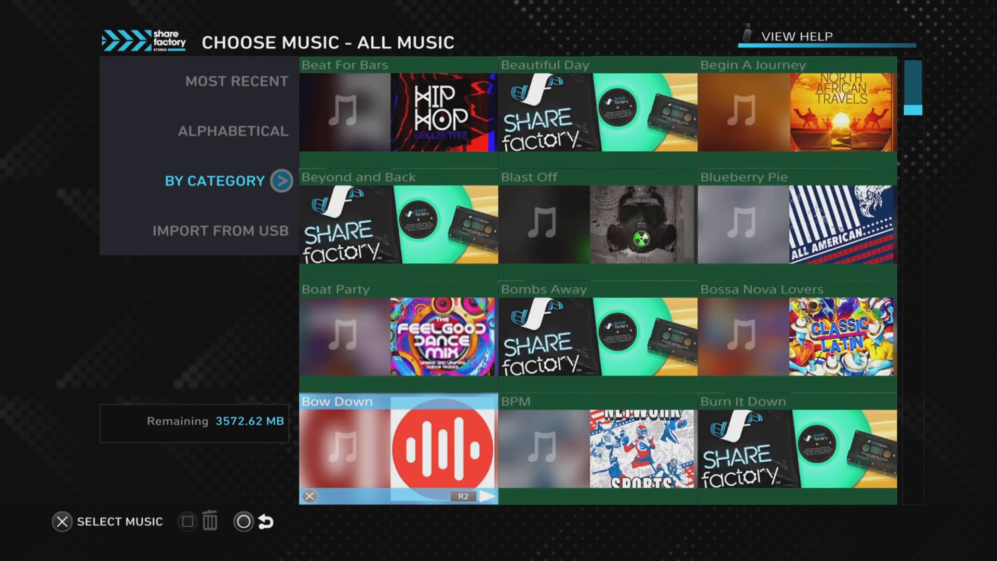
scroll("down", 3)
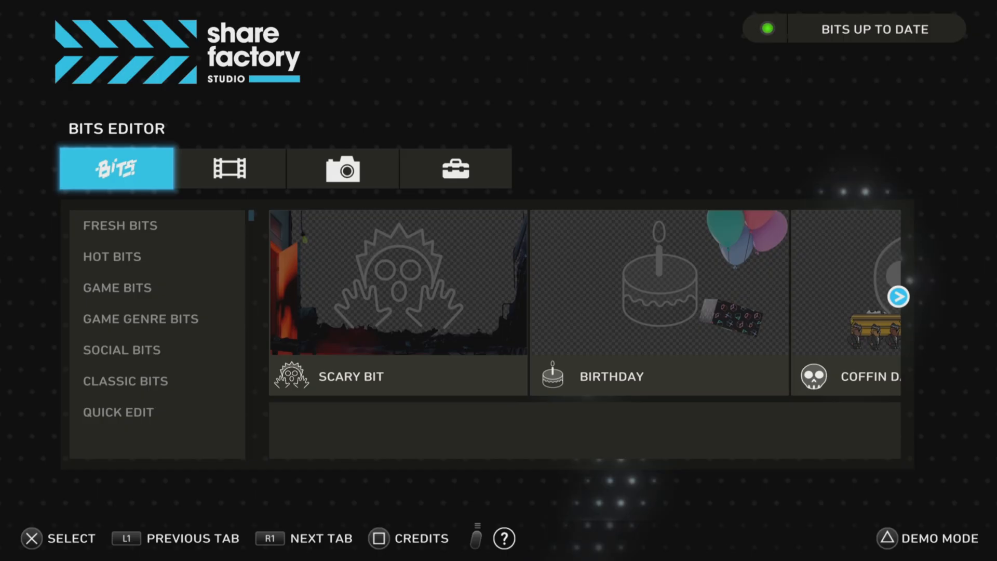
left_click(456, 169)
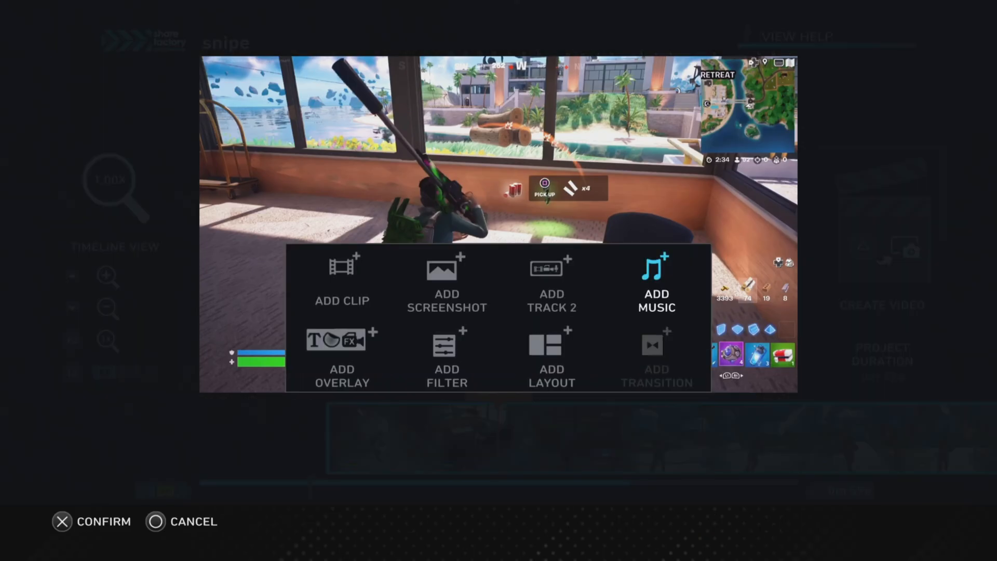
left_click(657, 280)
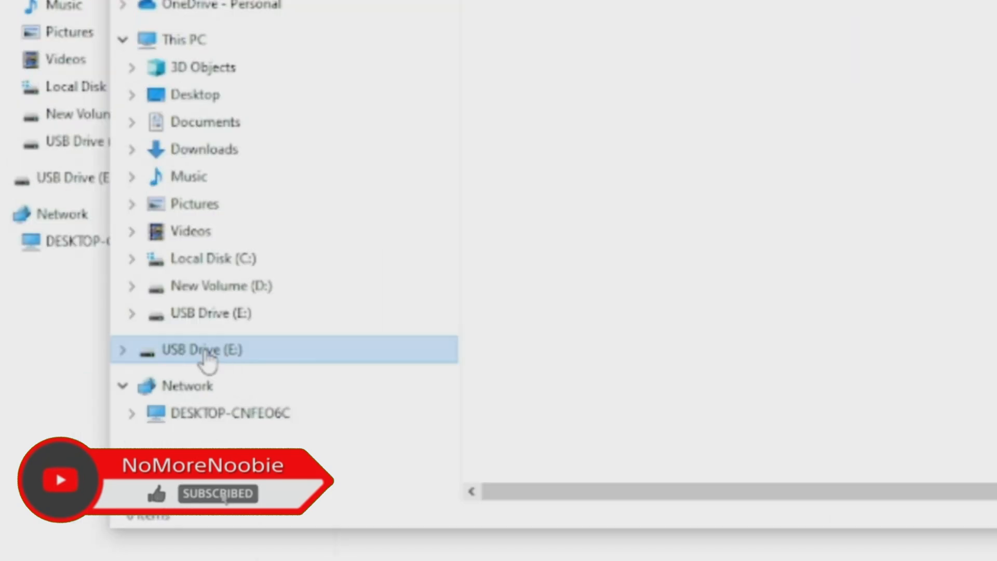
- Format USB Drive (E:) with the exFAT file system
right_click(203, 349)
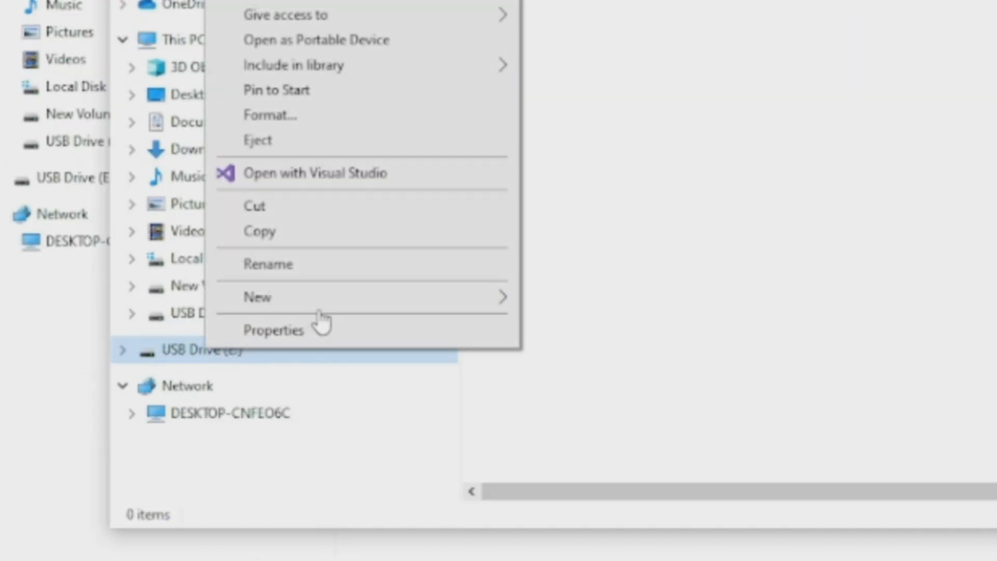
left_click(270, 115)
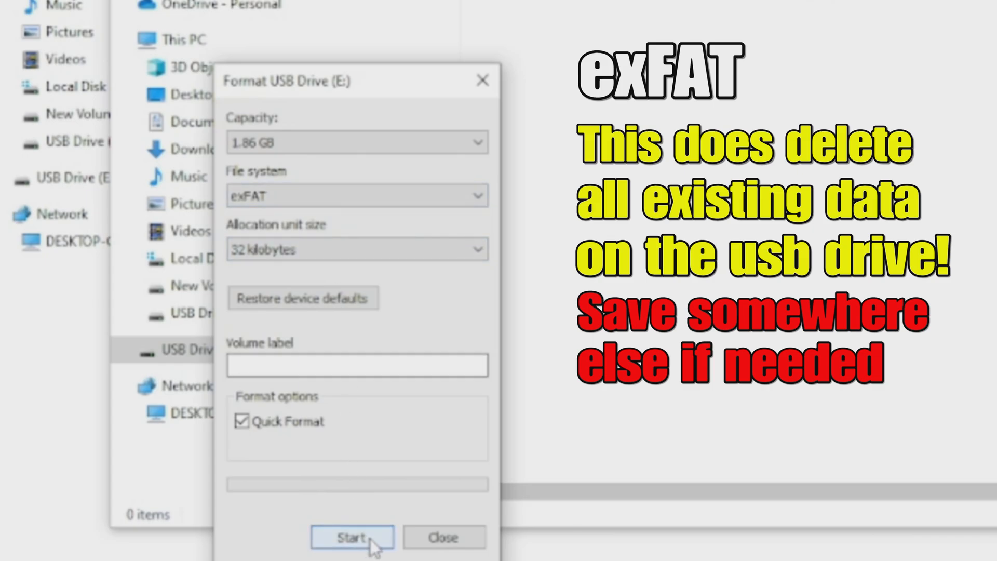
left_click(351, 538)
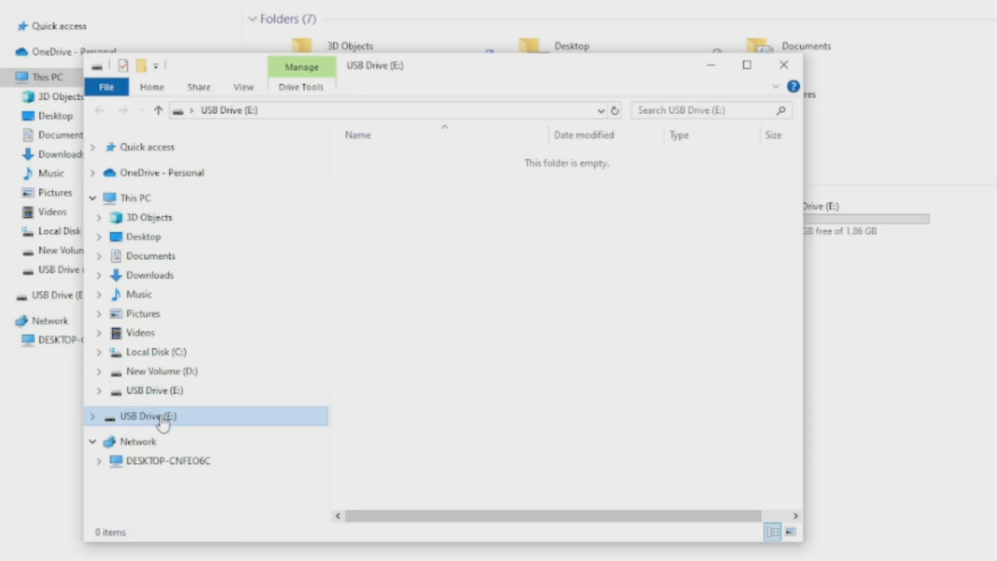
mouse_move(416, 251)
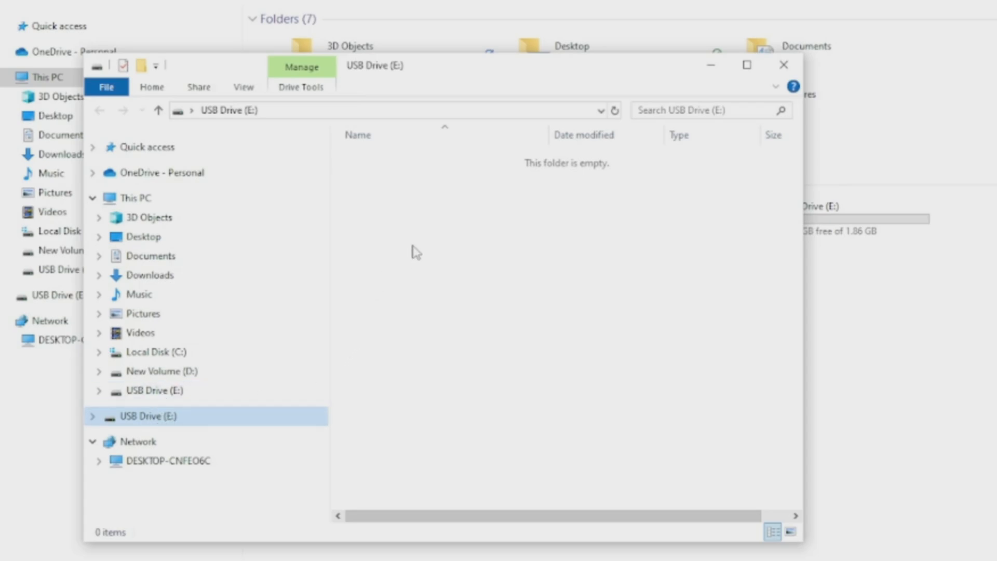
mouse_move(152, 430)
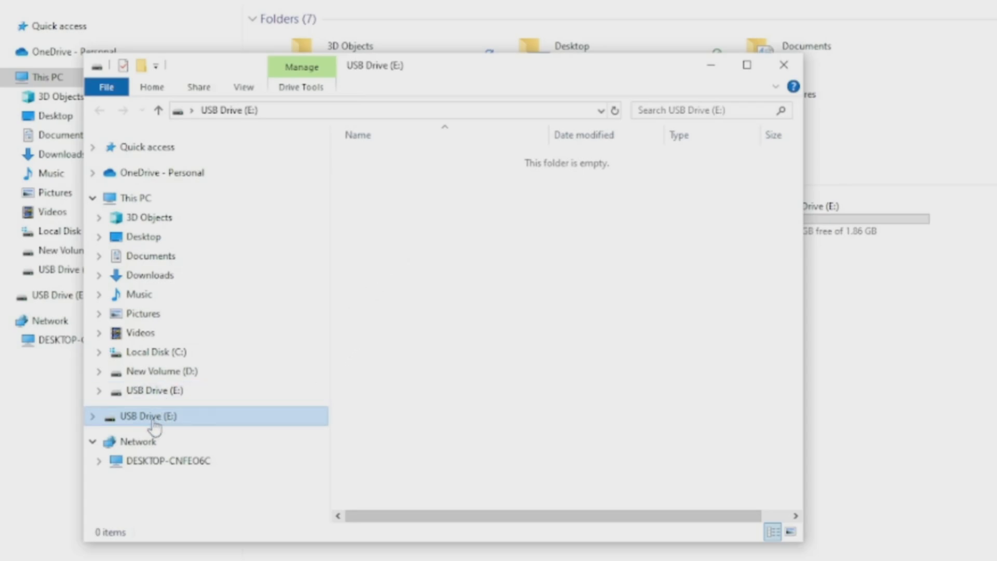
mouse_move(374, 255)
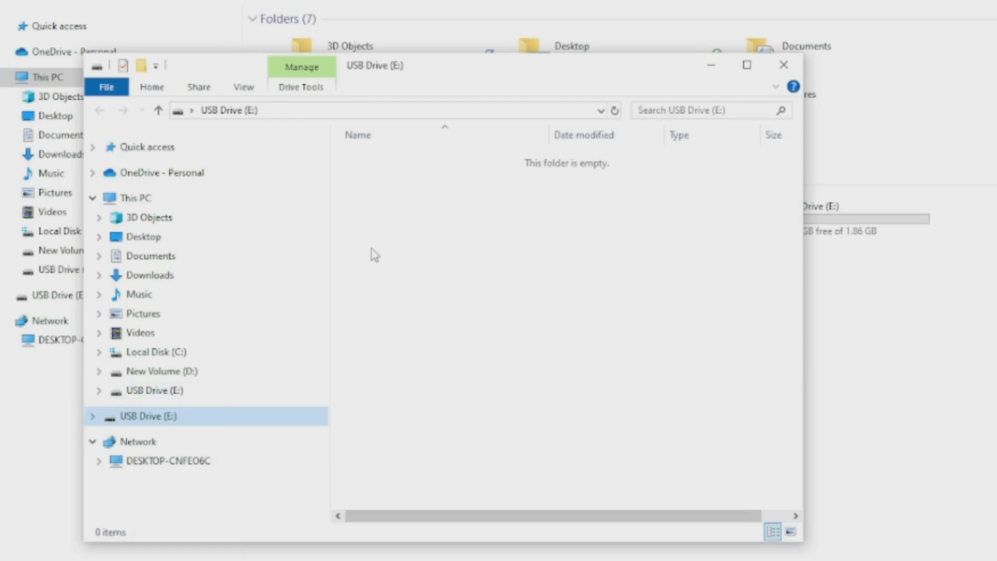
- Create a SHAREFACTORY folder on the USB drive
right_click(375, 254)
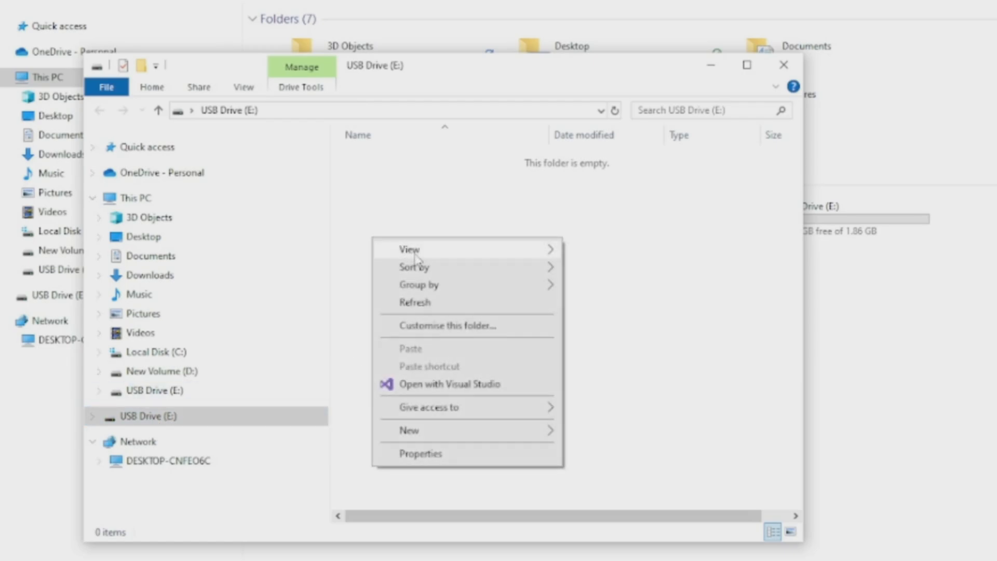
mouse_move(441, 436)
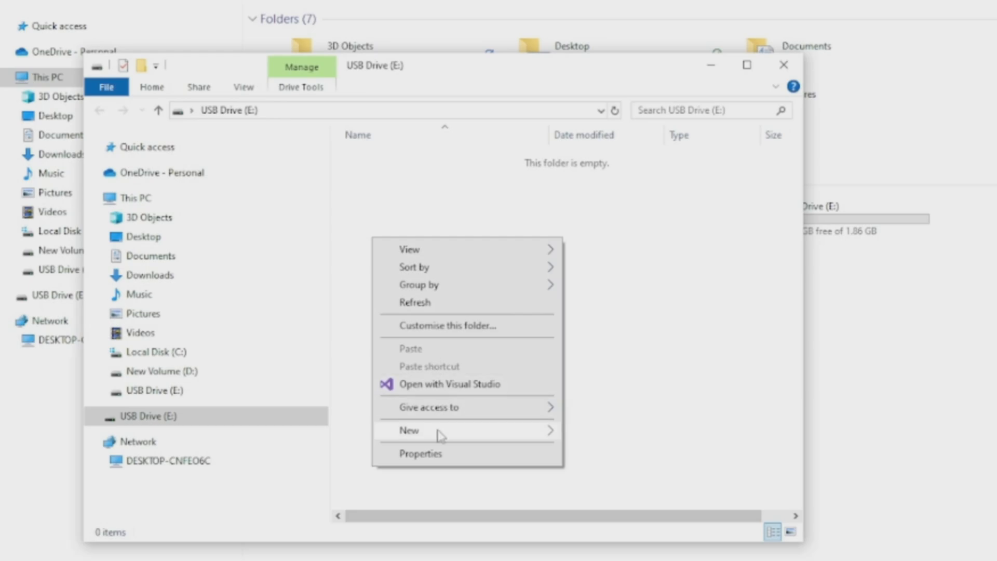
left_click(409, 430)
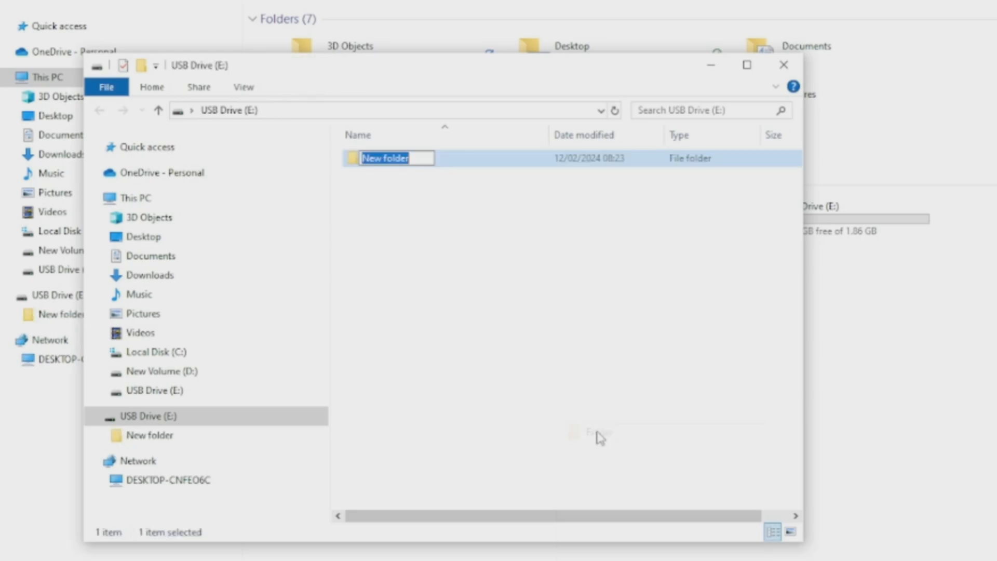
type("SHAREFACTORY")
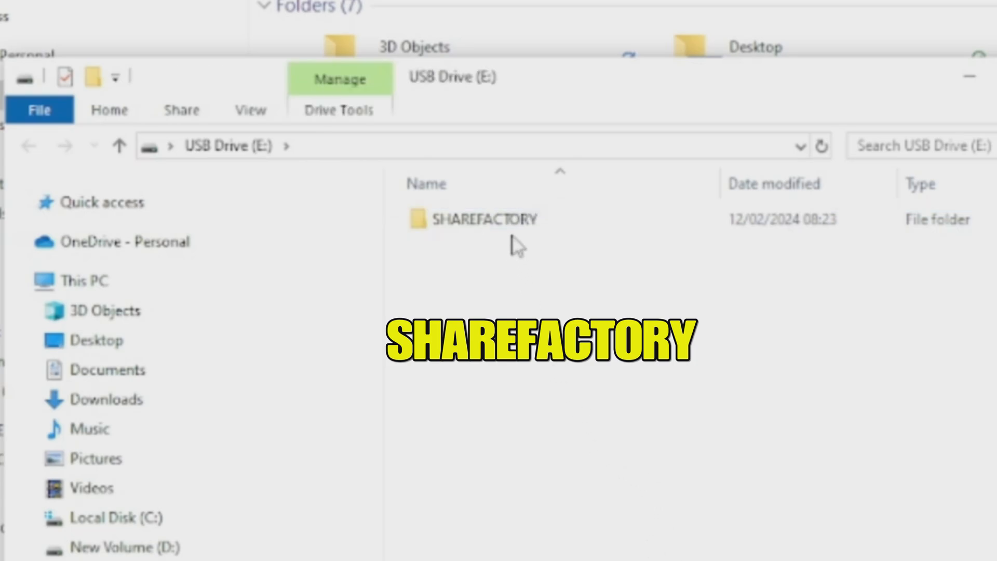
- Create a MUSIC folder inside SHAREFACTORY
double_click(484, 218)
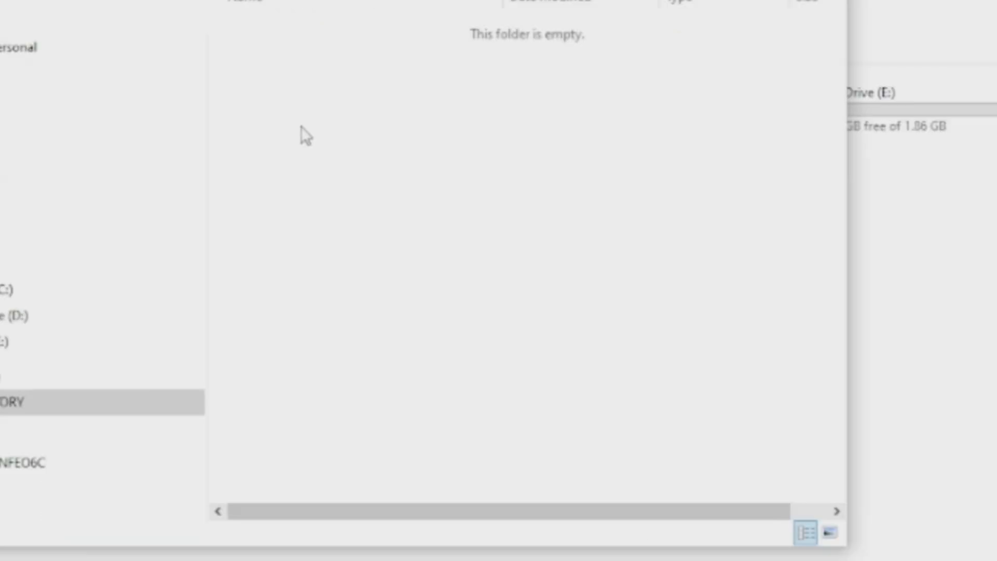
right_click(305, 133)
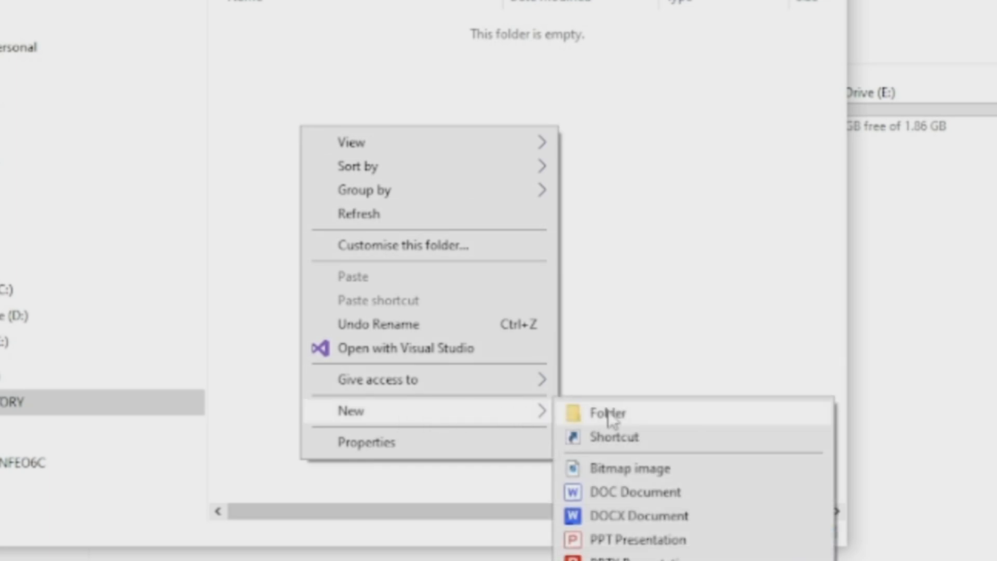
left_click(606, 412)
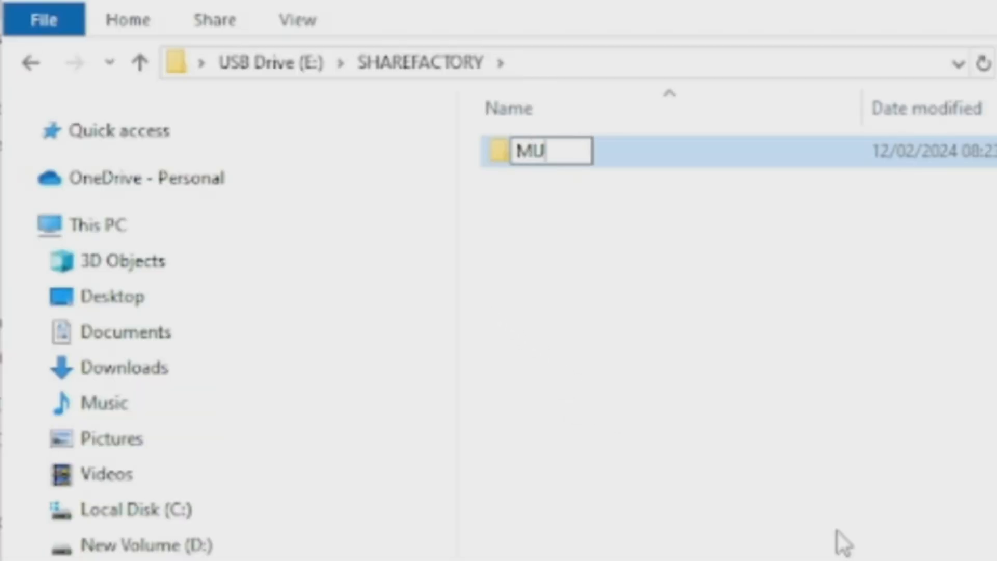
type("SIC")
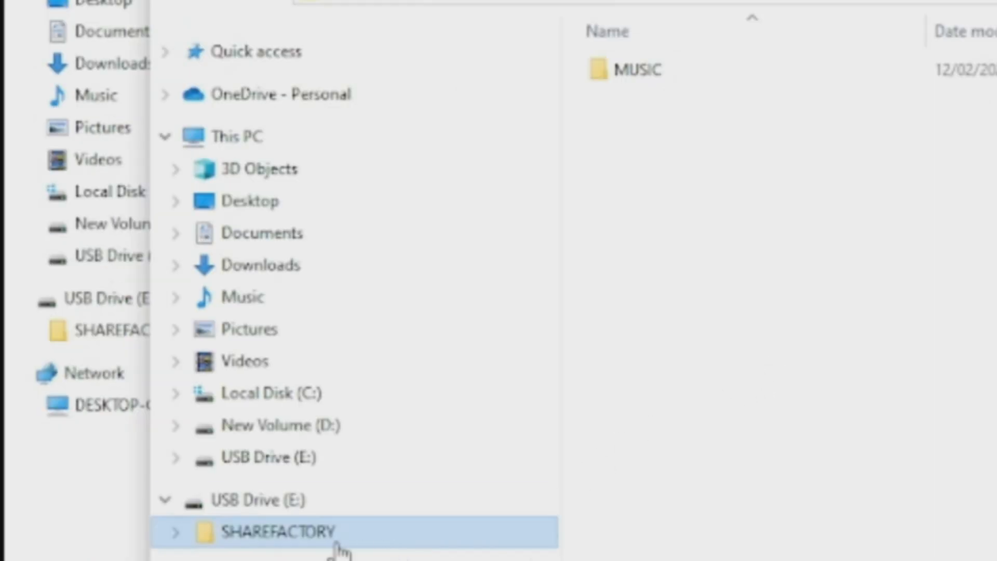
left_click(257, 500)
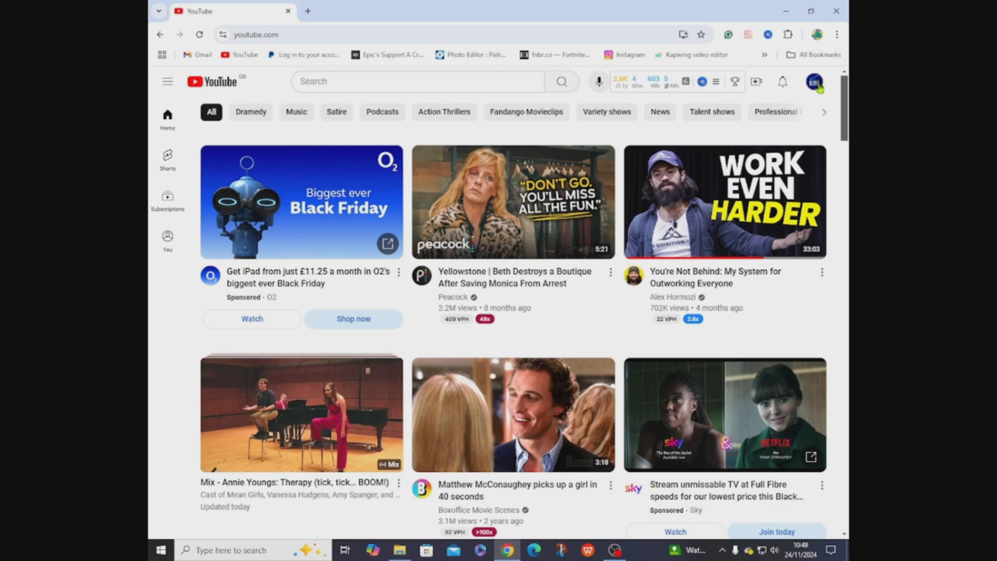
- Go to YouTube Studio from the account menu and open the Audio library
left_click(814, 81)
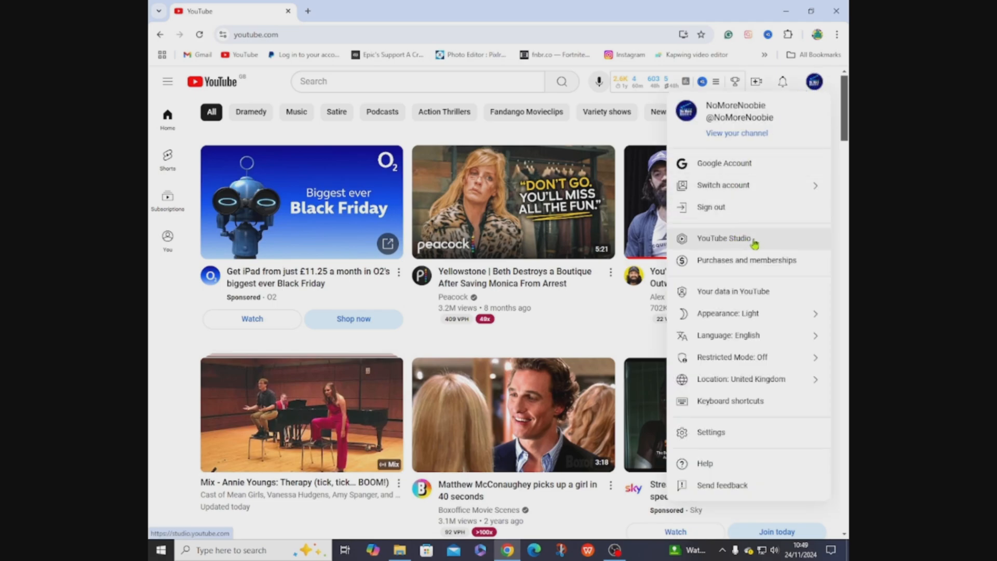
left_click(723, 238)
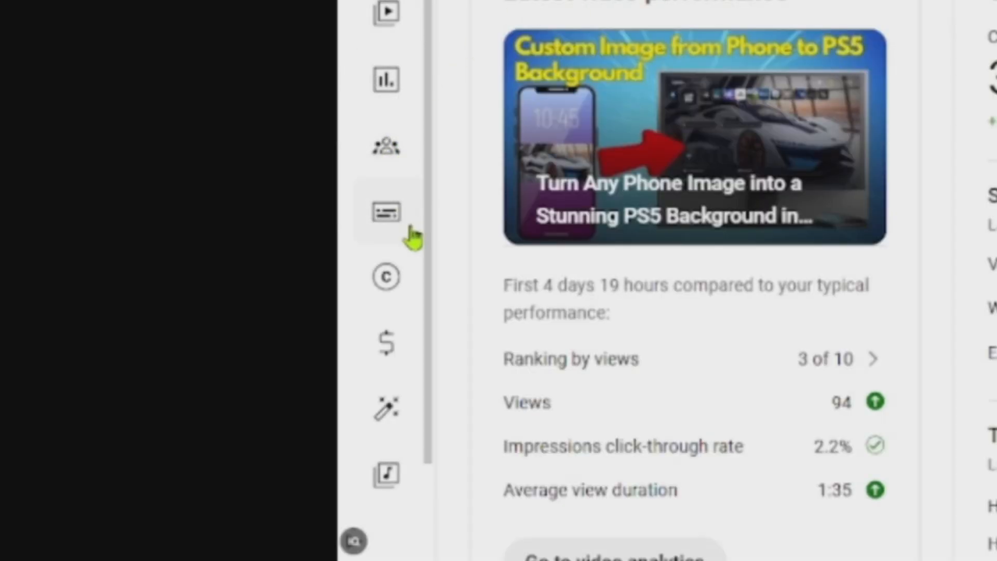
mouse_move(386, 475)
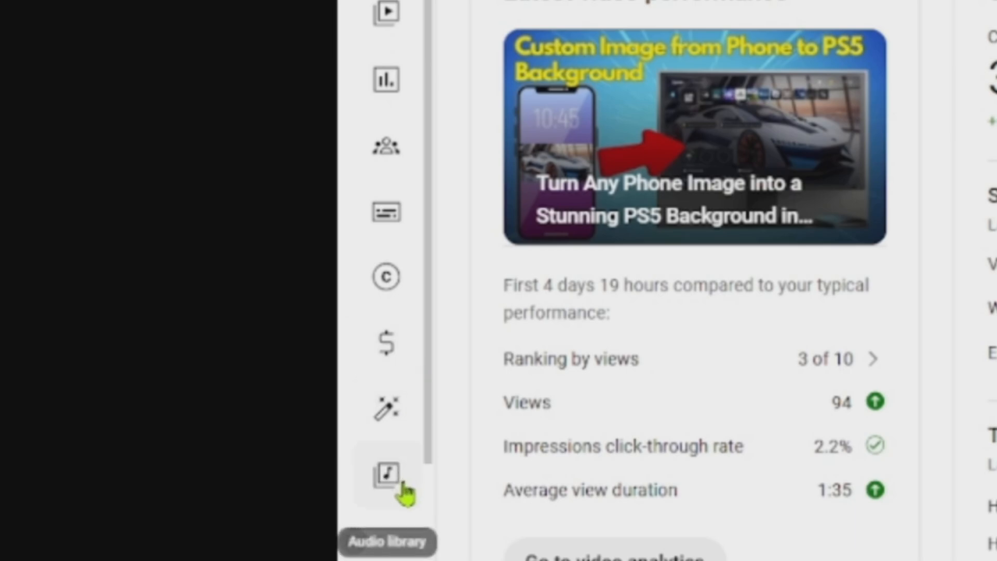
left_click(386, 475)
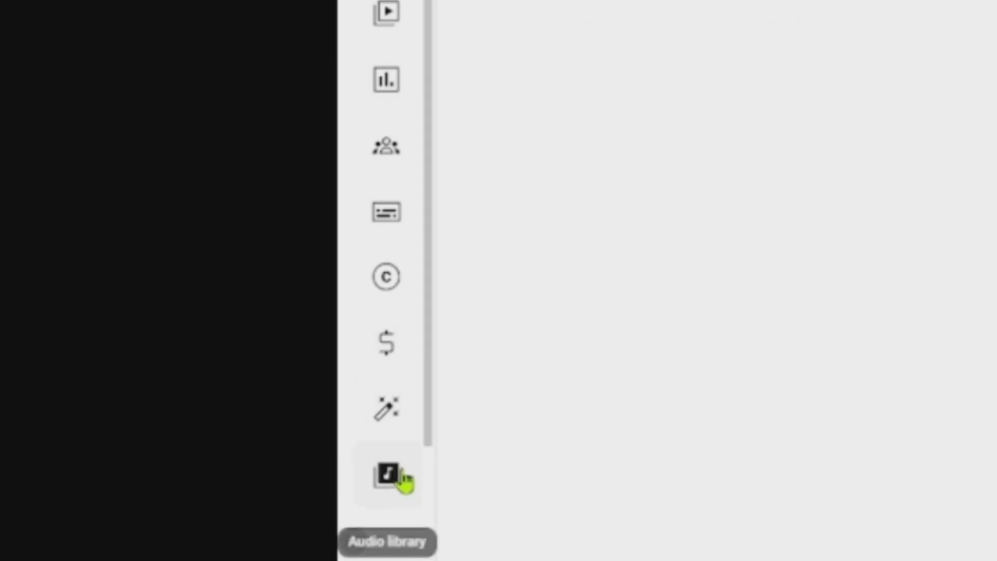
left_click(386, 477)
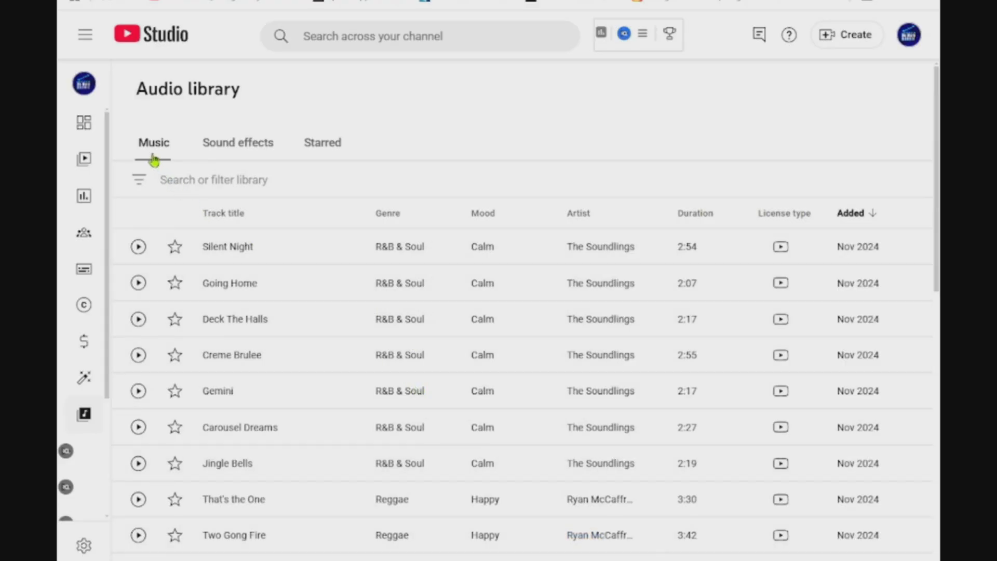
- Browse Music and Starred, sorting tracks by title, artist, duration and date added
left_click(237, 142)
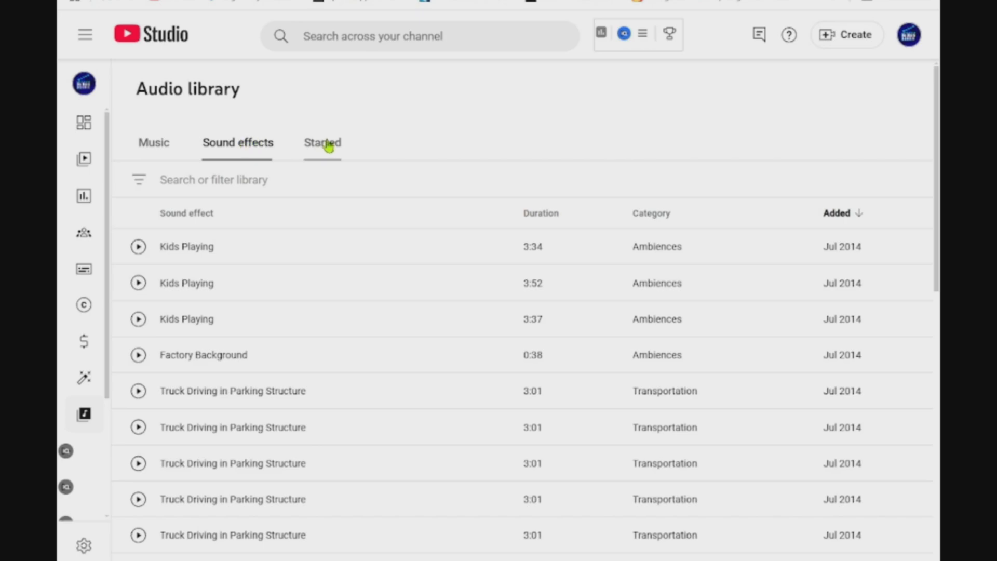
left_click(322, 142)
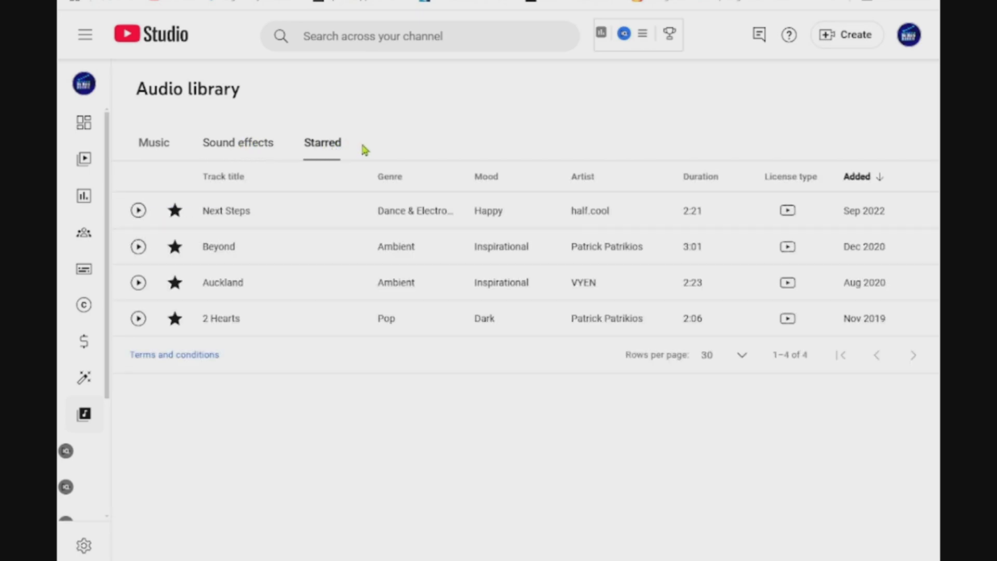
mouse_move(153, 142)
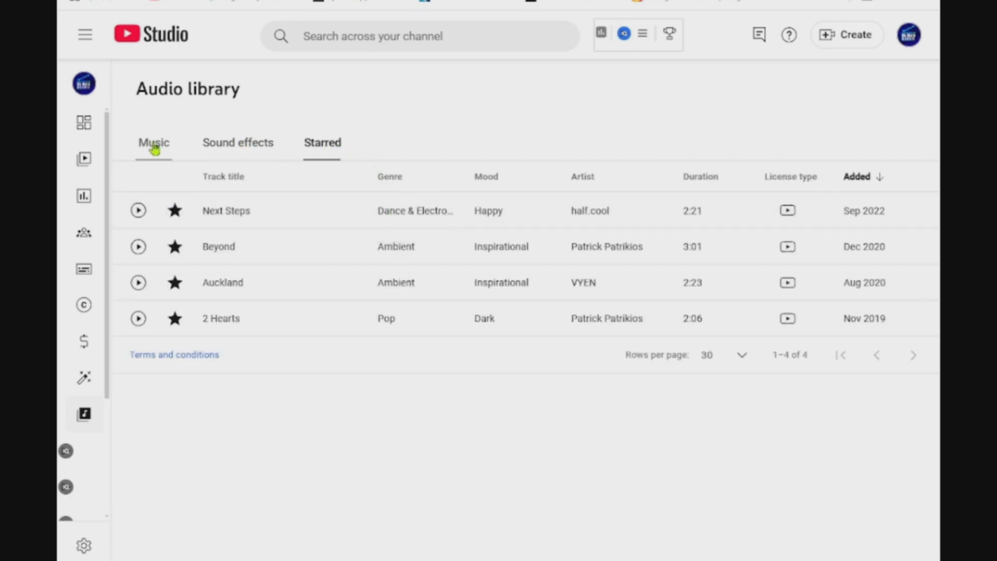
left_click(153, 142)
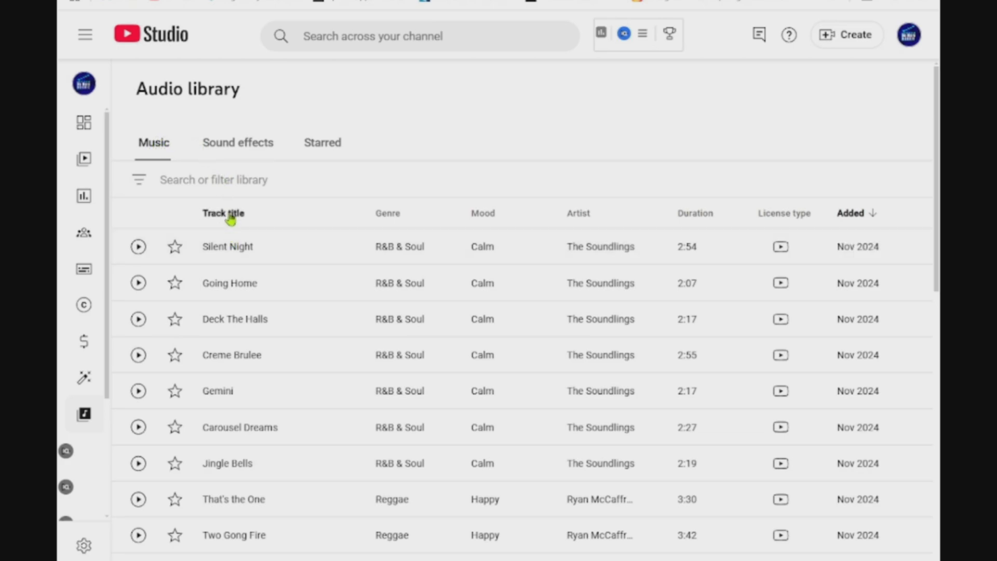
left_click(223, 213)
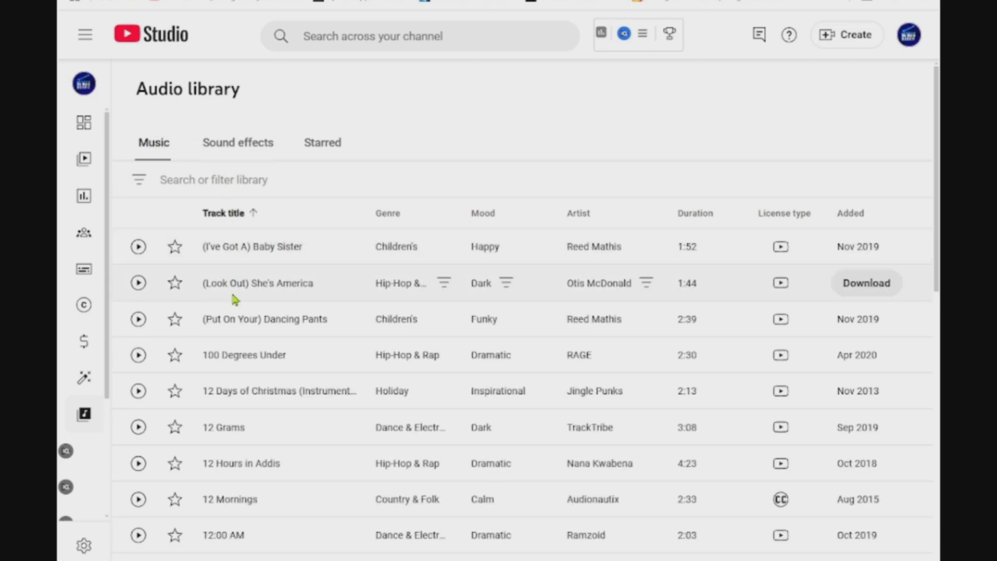
mouse_move(517, 216)
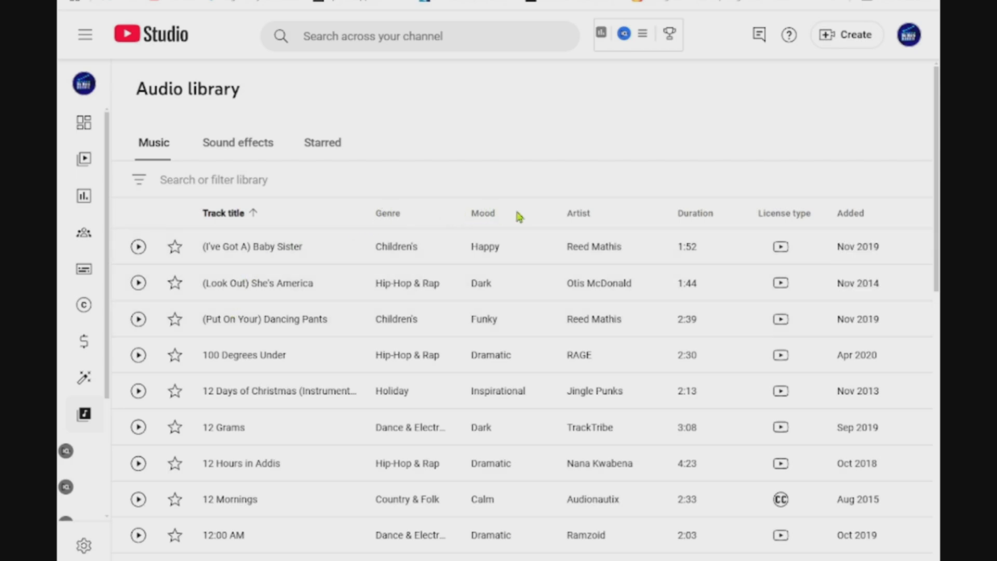
left_click(577, 213)
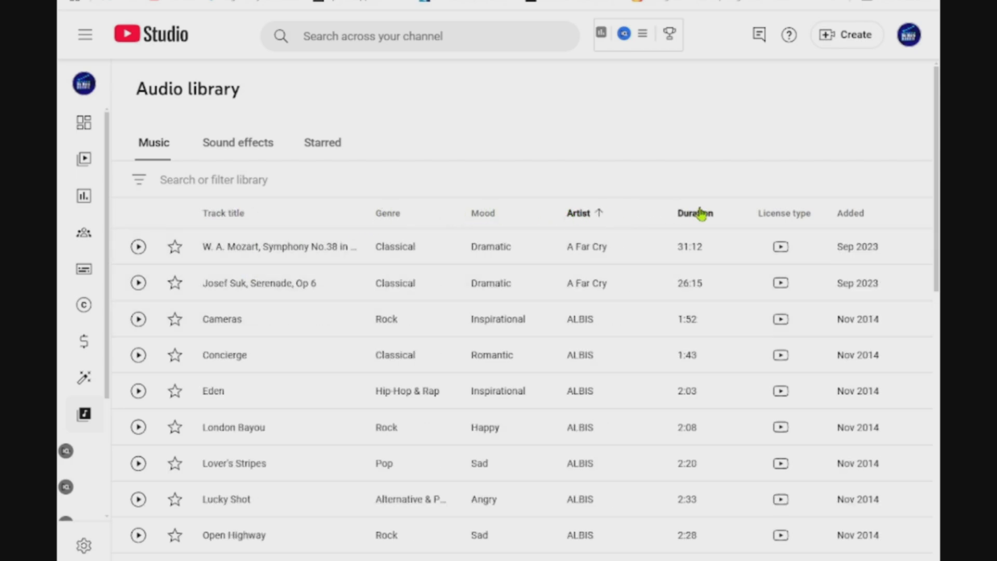
left_click(695, 213)
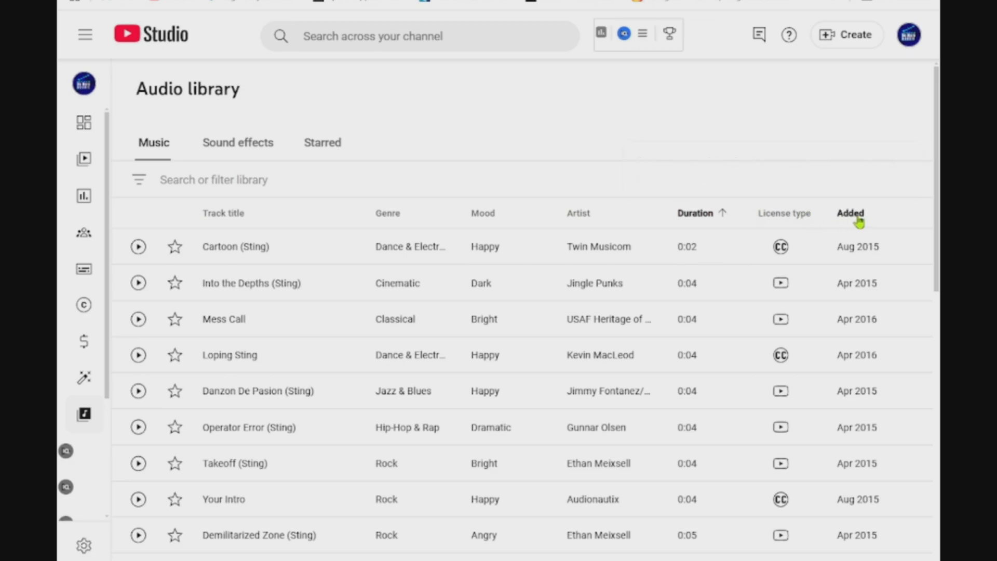
left_click(850, 212)
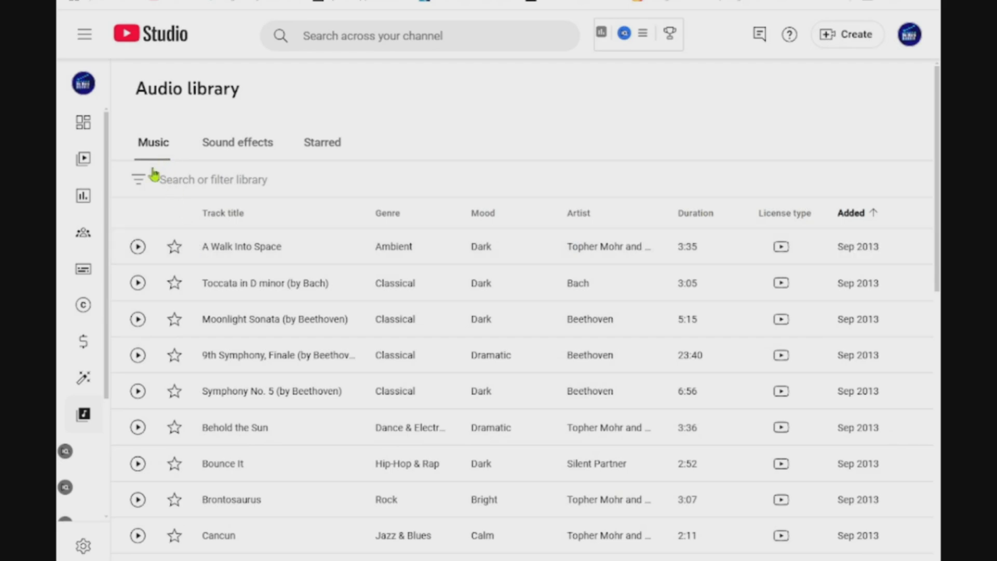
- Filter tracks by Dramatic mood and Rock genre, then remove the mood filter
left_click(138, 180)
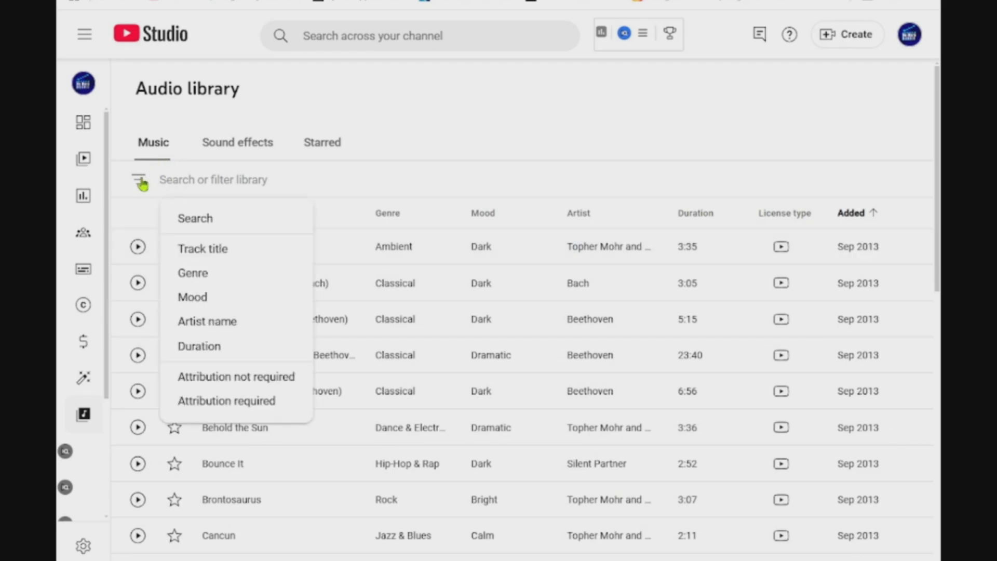
mouse_move(197, 302)
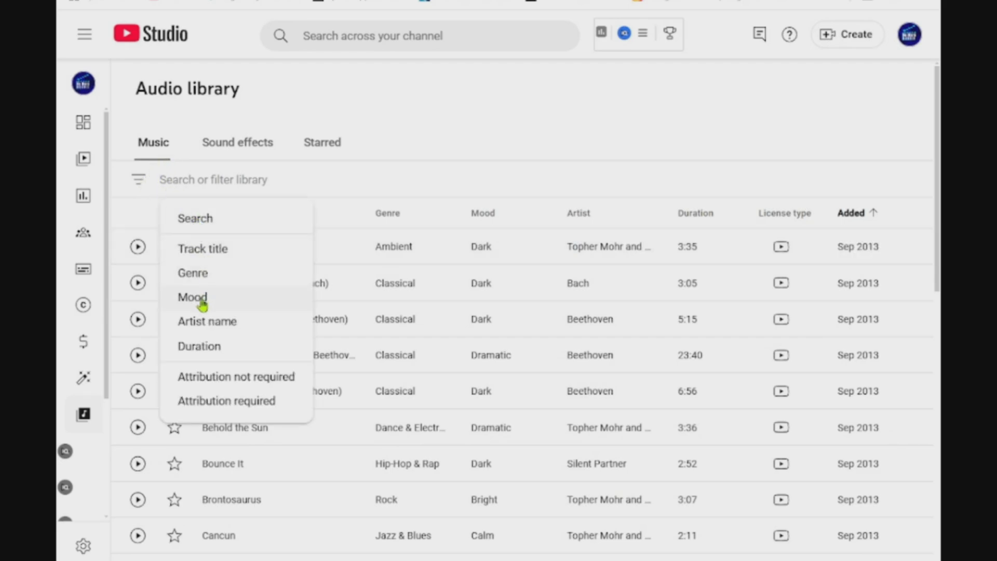
left_click(192, 297)
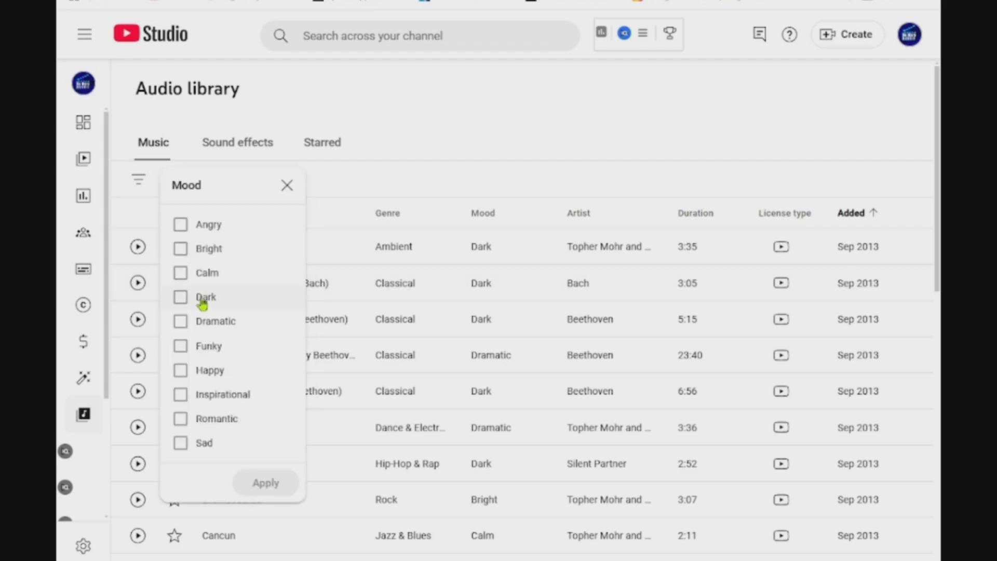
left_click(181, 320)
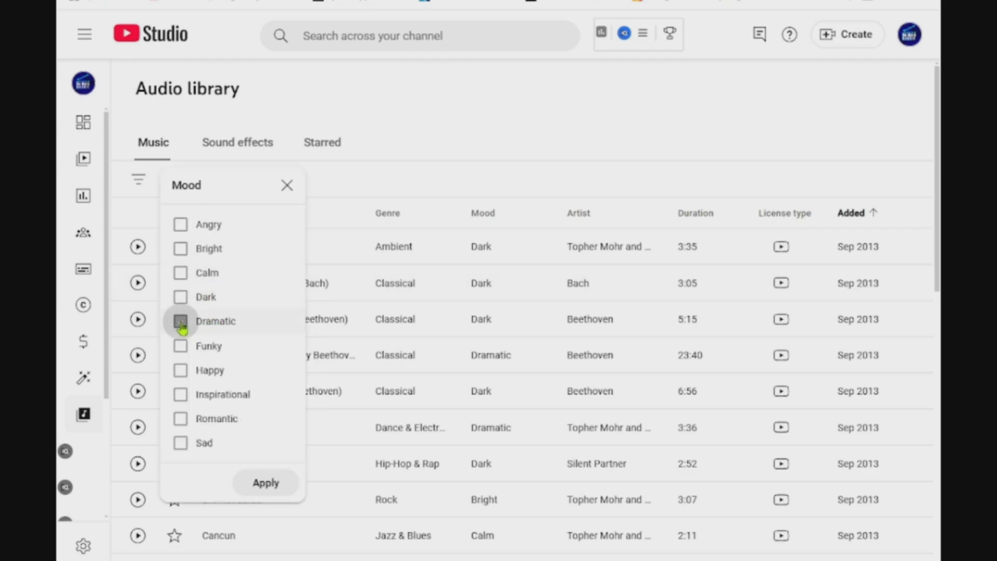
left_click(266, 482)
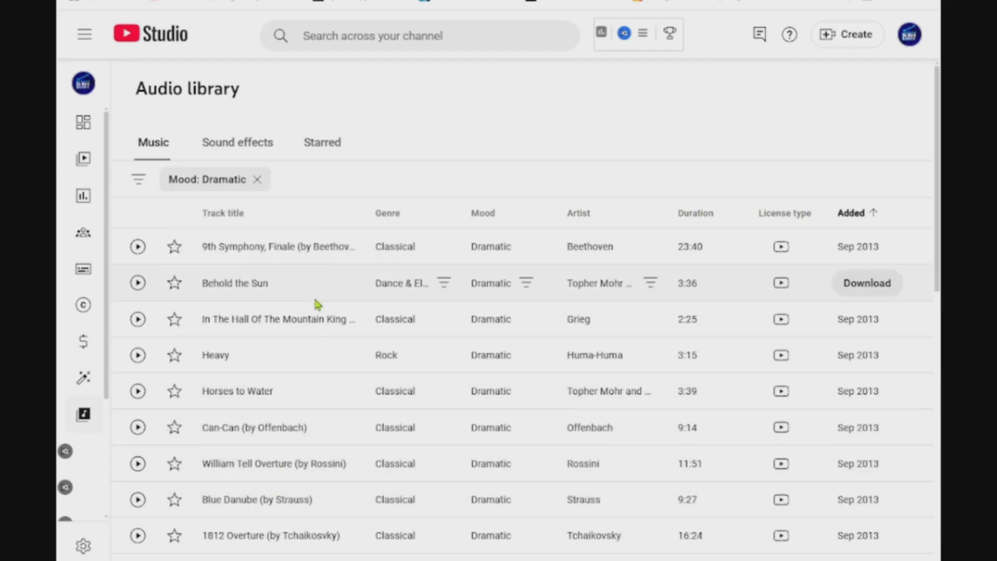
mouse_move(518, 518)
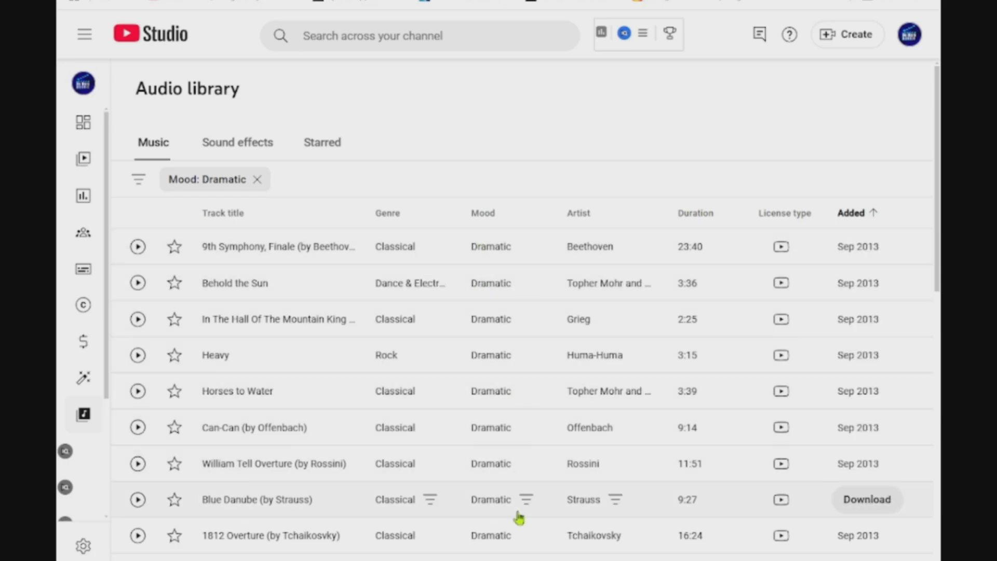
mouse_move(397, 215)
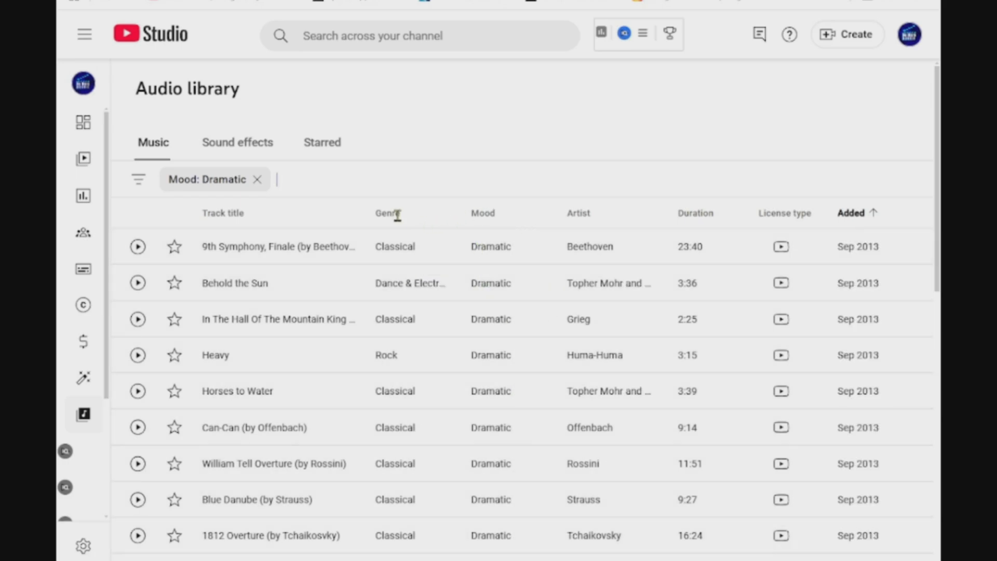
mouse_move(433, 247)
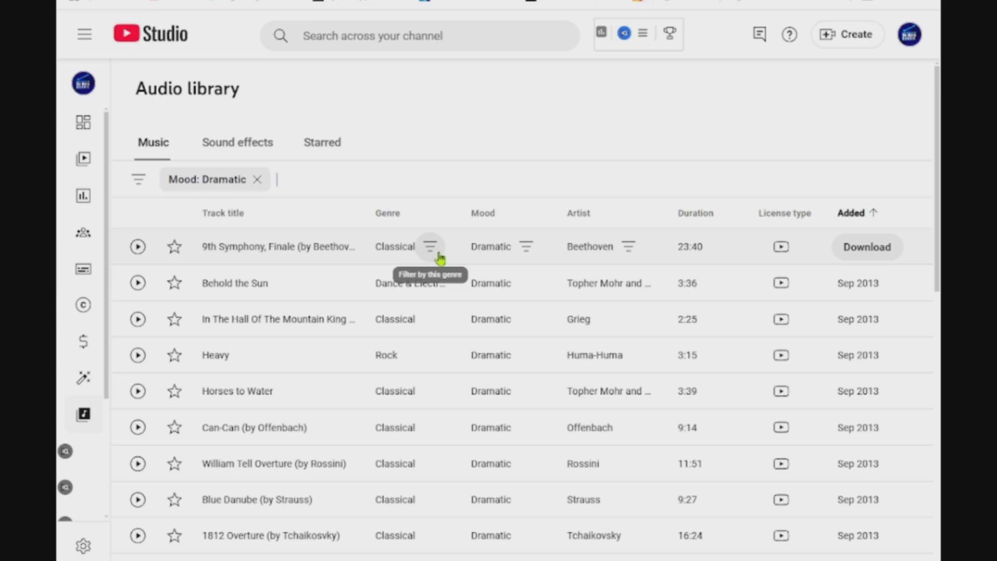
mouse_move(413, 355)
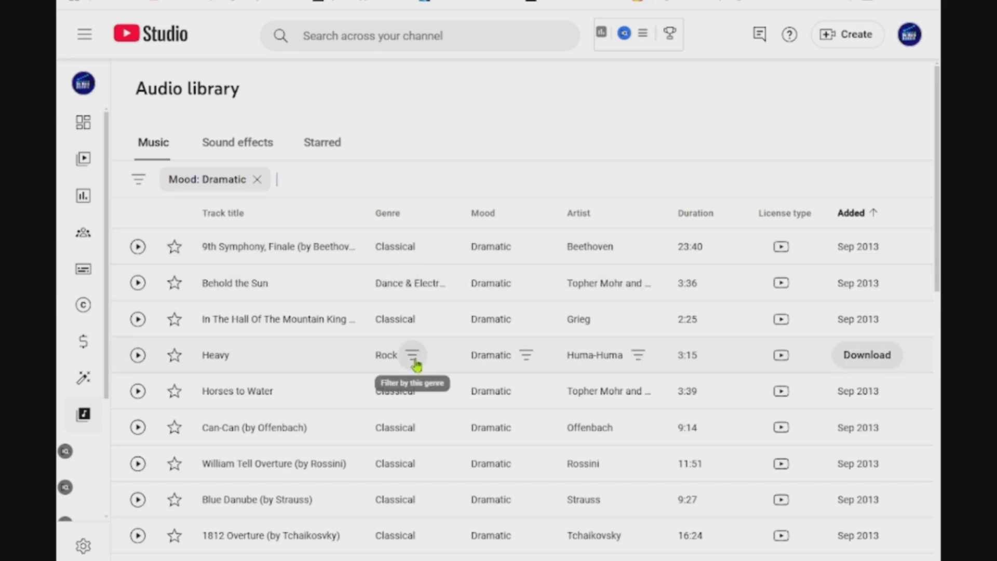
left_click(412, 355)
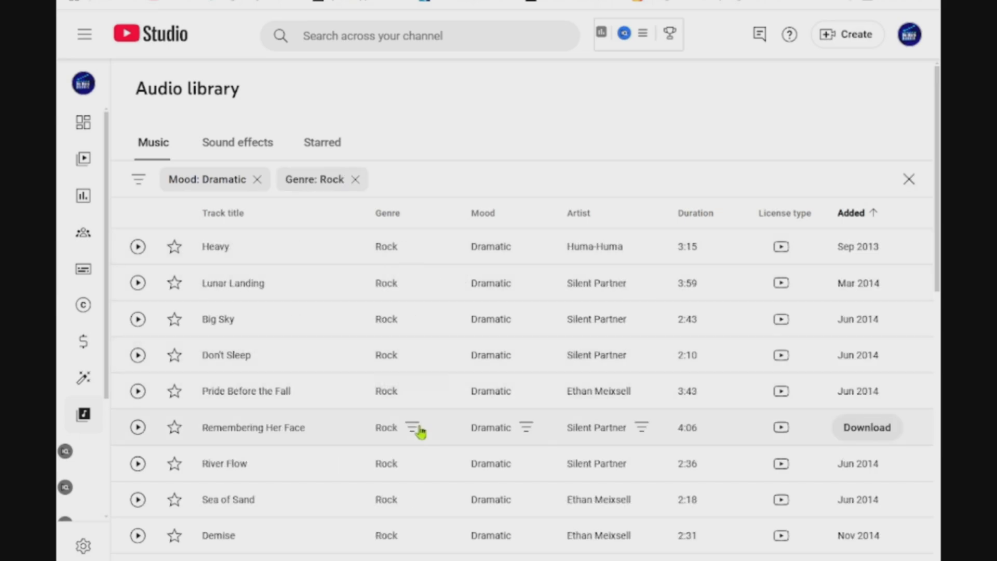
mouse_move(258, 179)
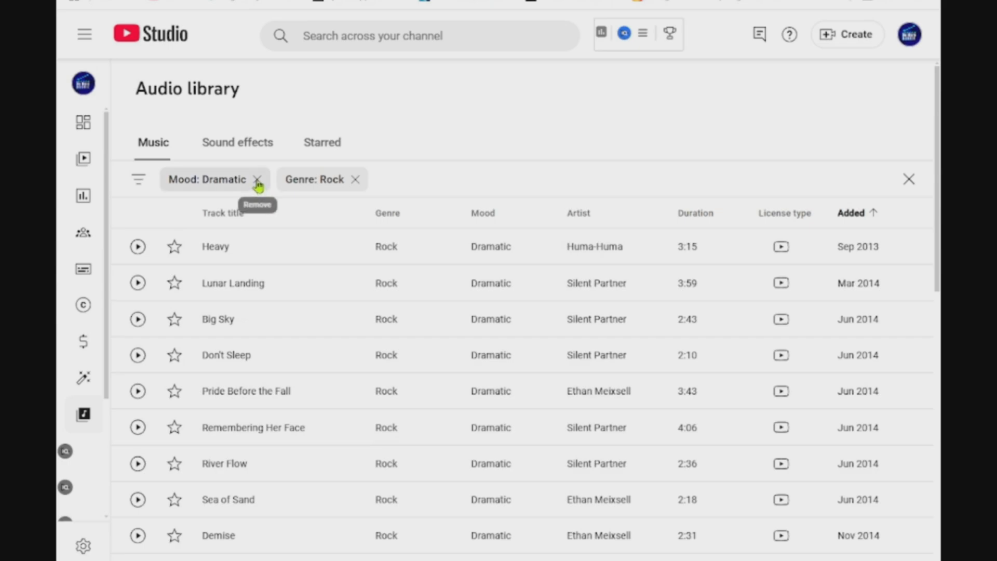
left_click(258, 179)
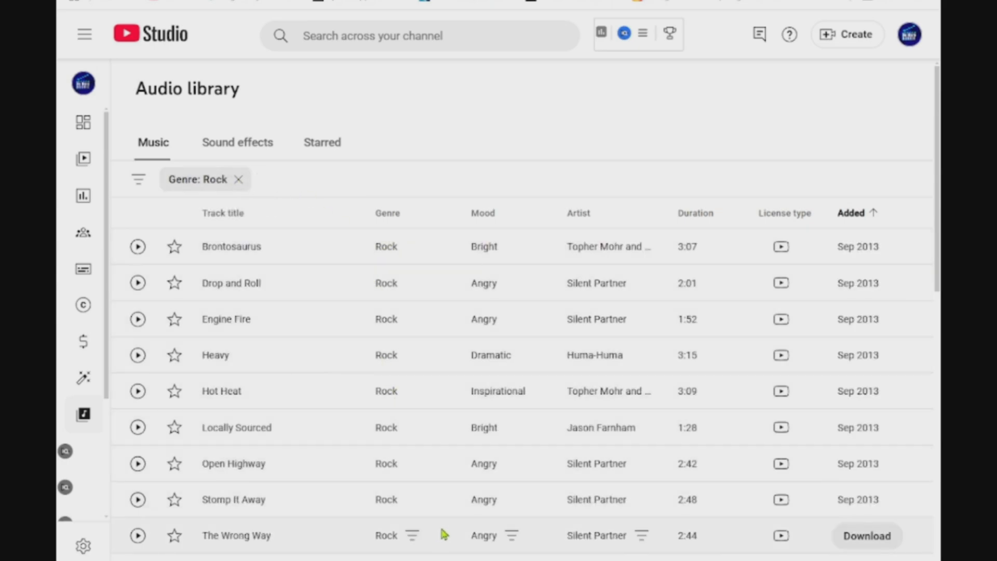
mouse_move(673, 259)
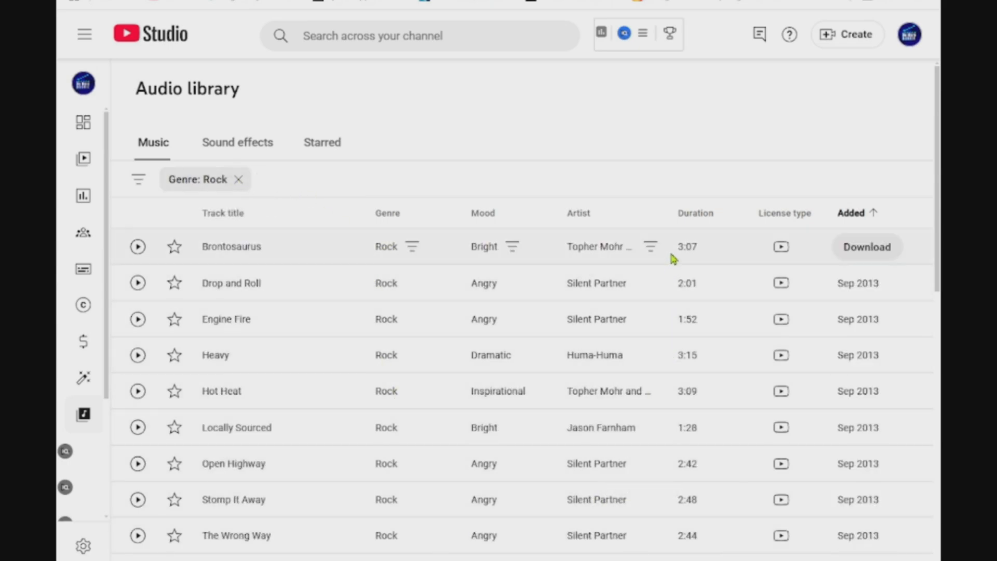
mouse_move(239, 180)
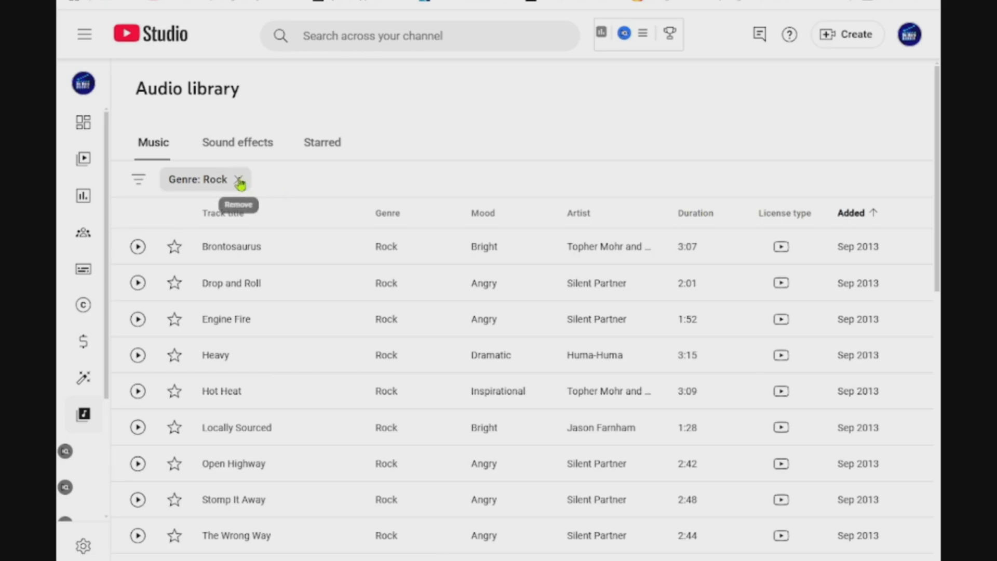
mouse_move(174, 258)
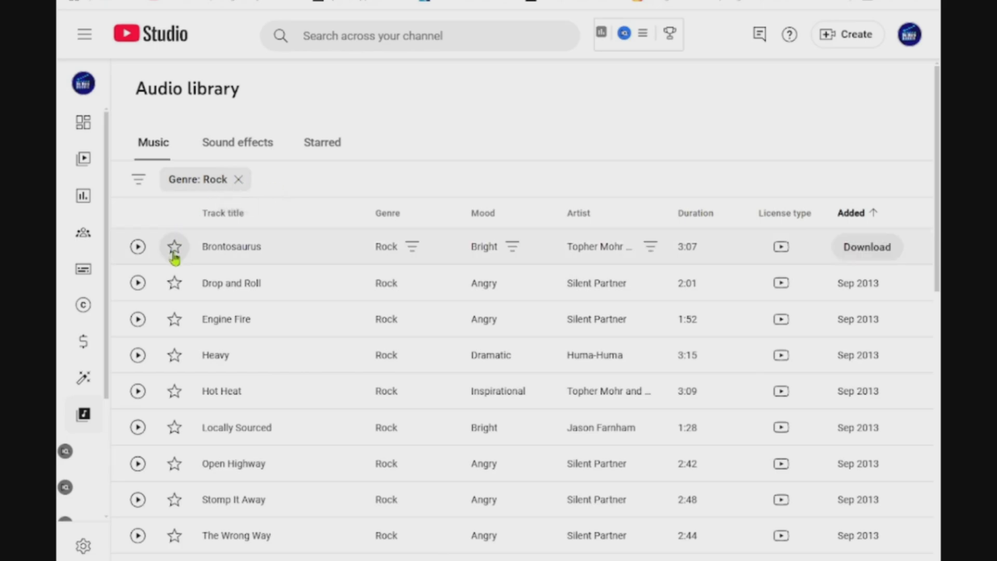
- Star the Brontosaurus track and view the Starred tracks list
left_click(175, 247)
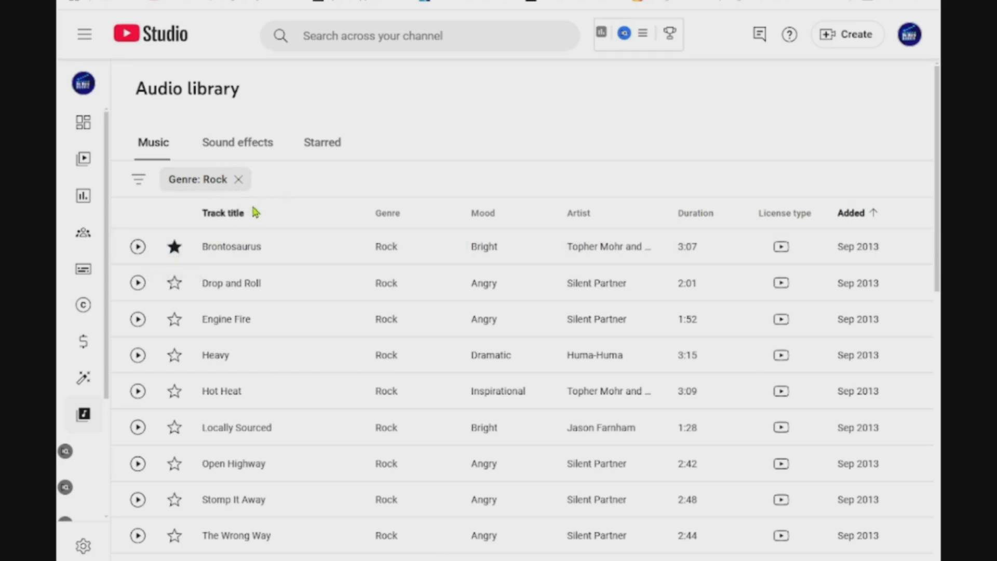
left_click(322, 142)
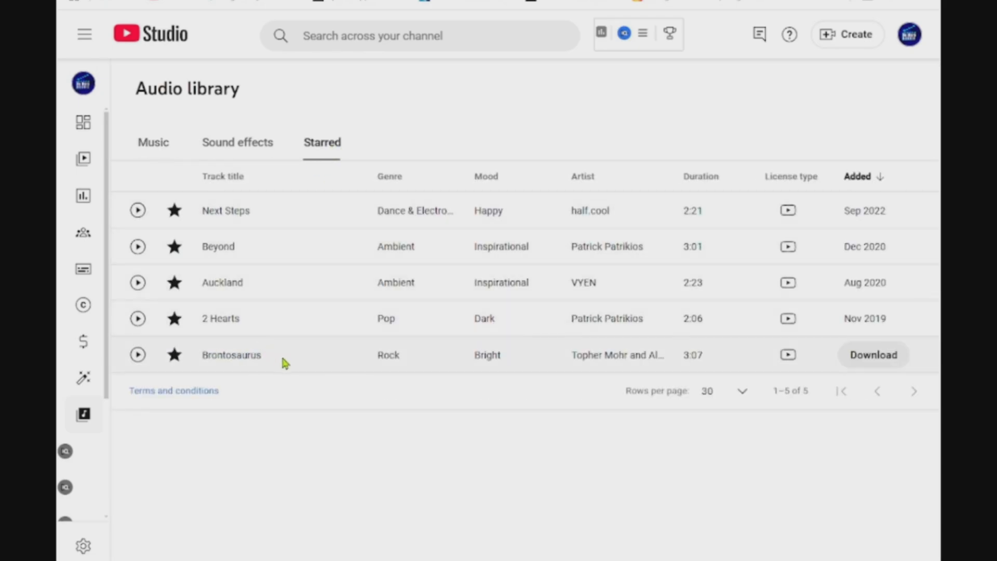
mouse_move(213, 229)
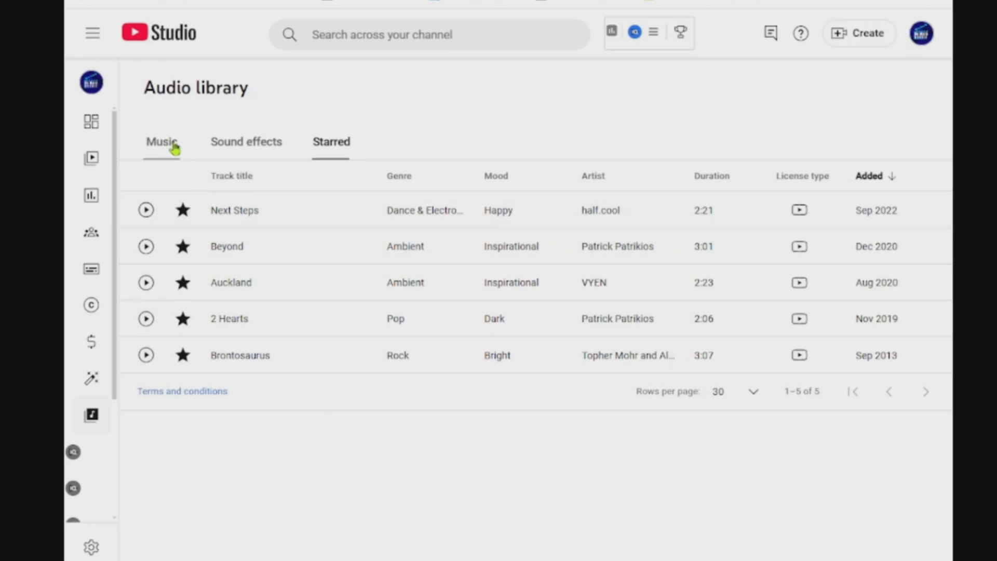
left_click(161, 141)
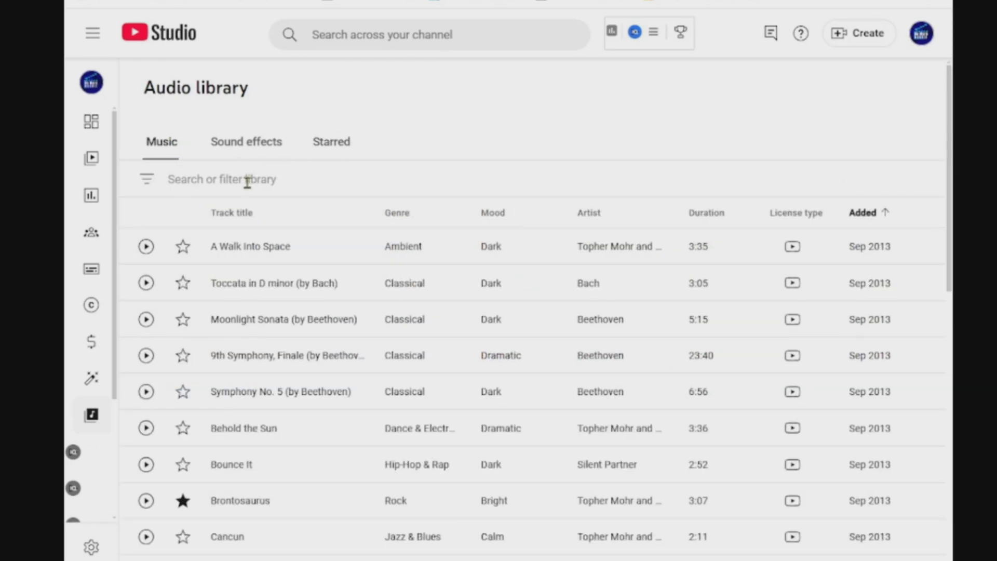
- Filter the audio library with the search text 'funky carioca'
left_click(146, 179)
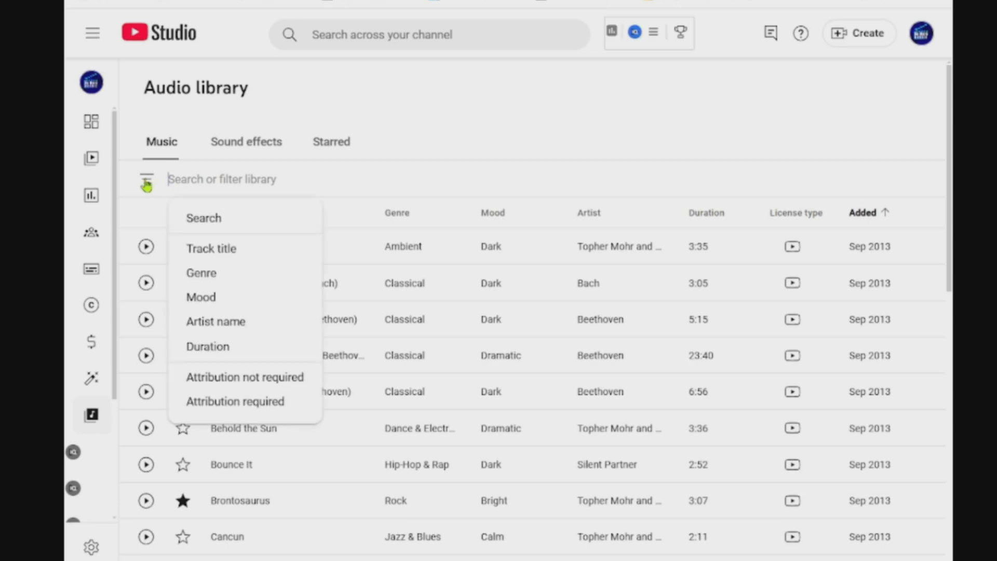
mouse_move(209, 223)
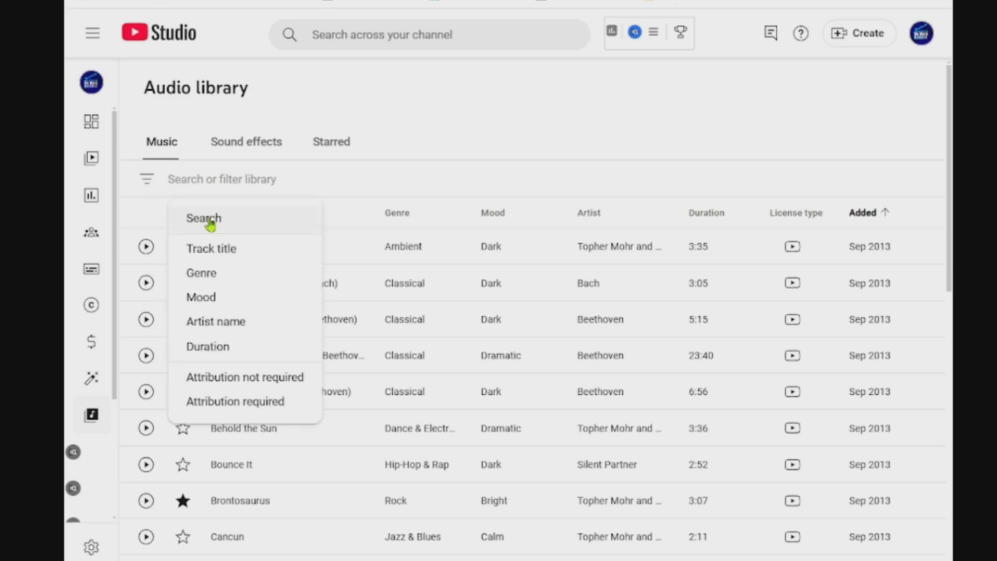
left_click(204, 219)
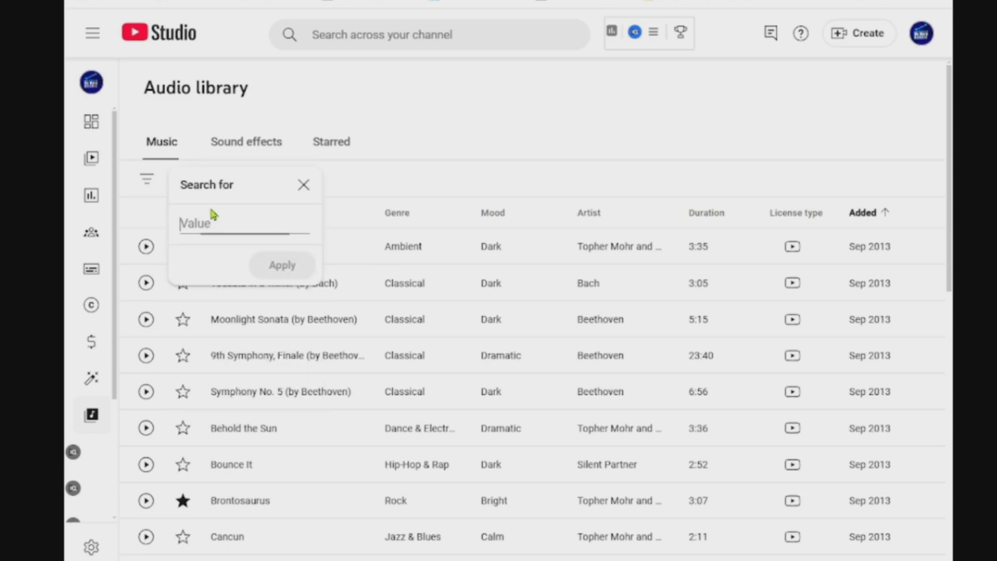
type("funky")
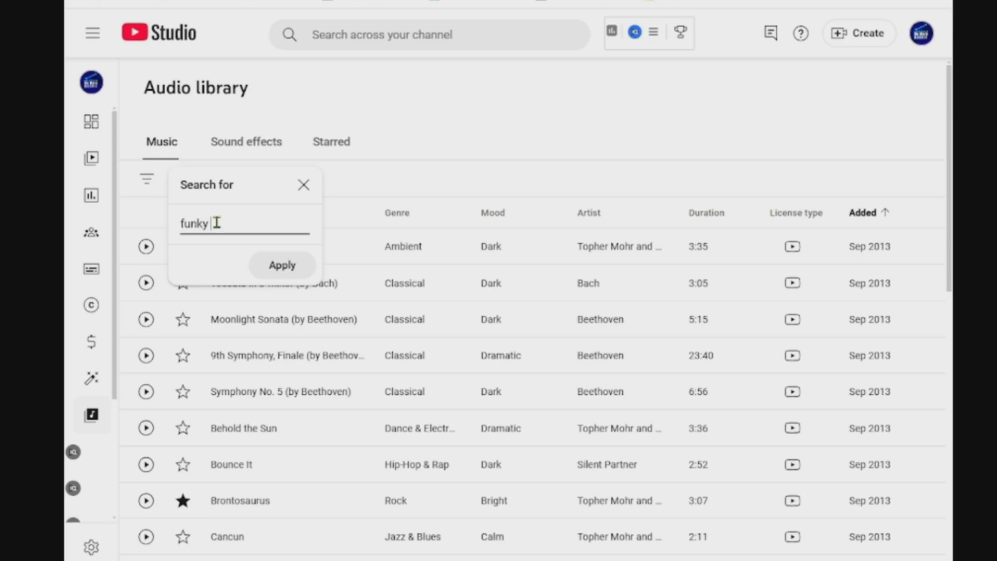
type("carioca")
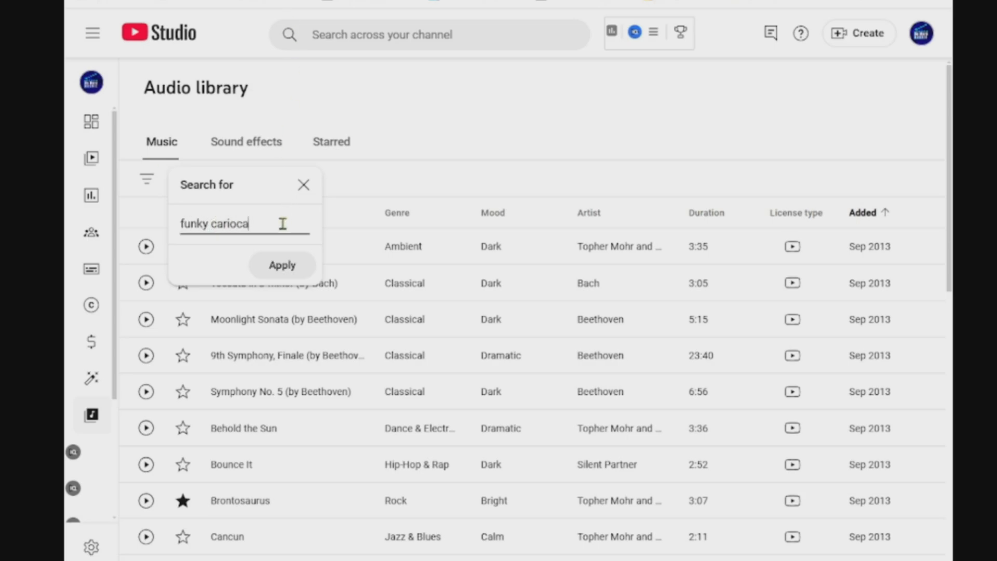
left_click(283, 265)
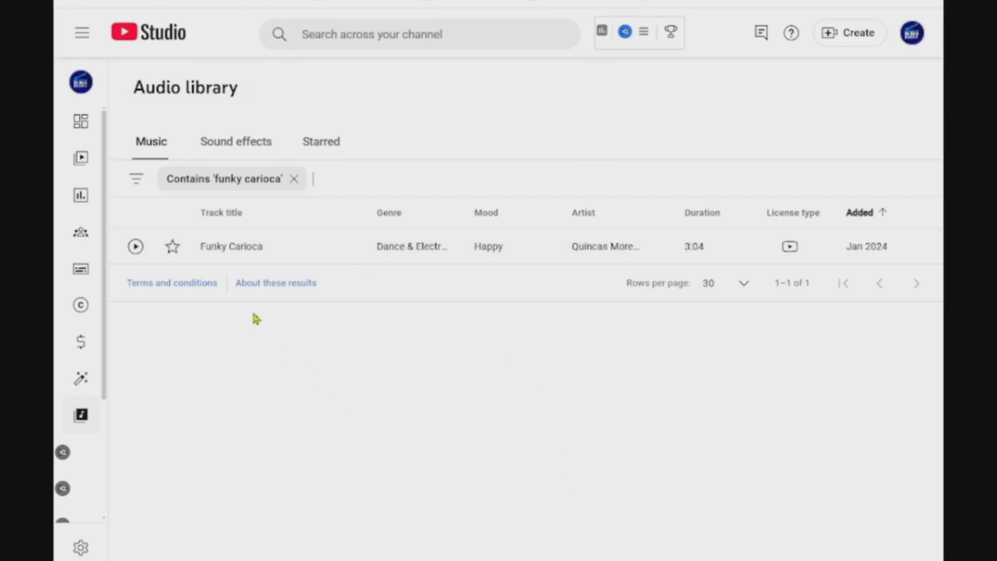
mouse_move(135, 246)
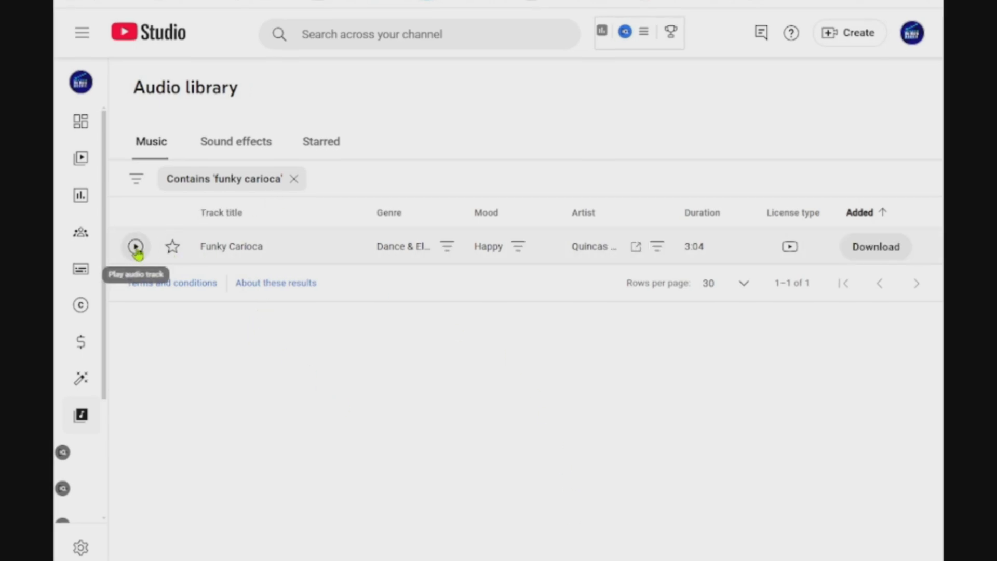
- Preview Funky Carioca and review its full license details
left_click(136, 247)
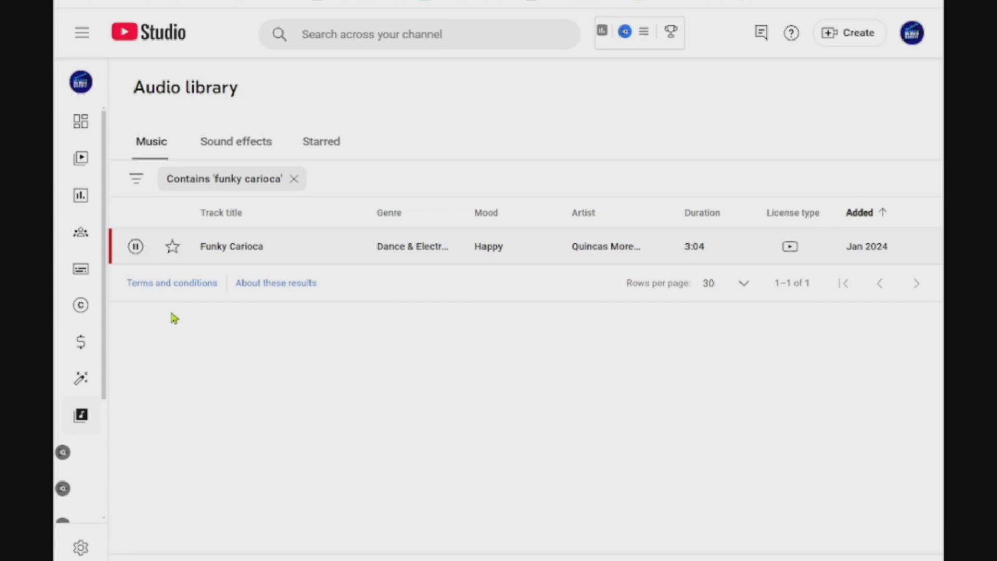
mouse_move(689, 302)
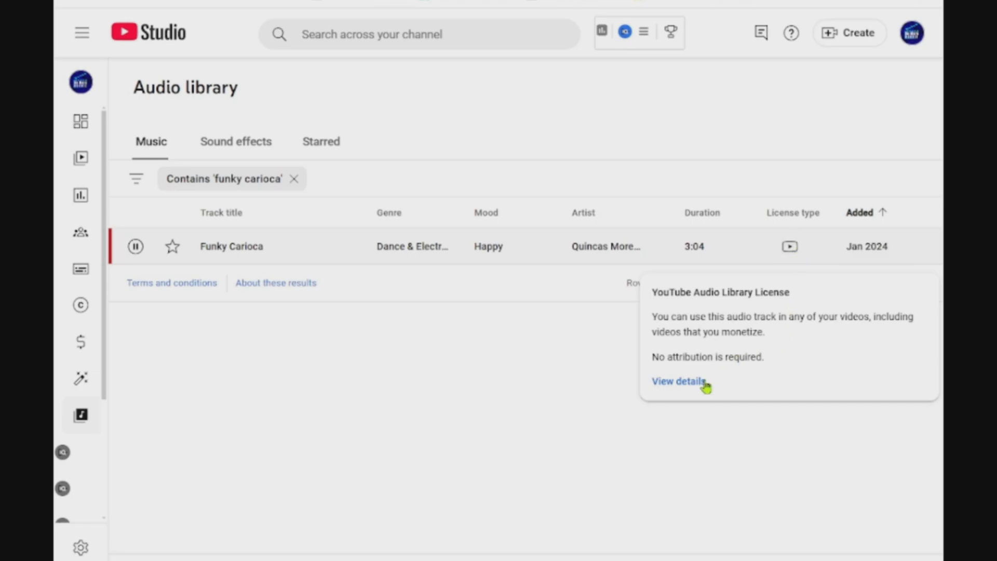
left_click(679, 380)
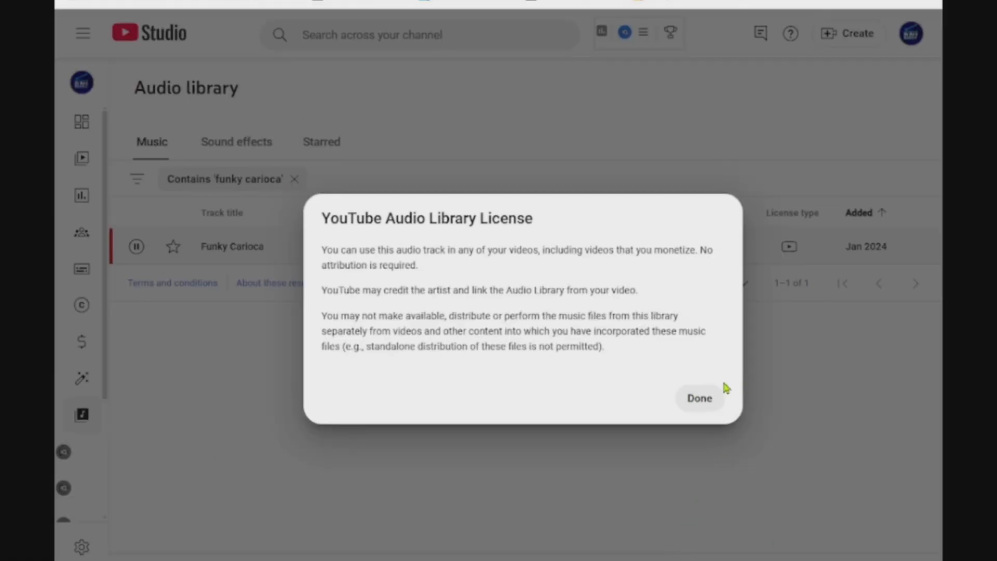
left_click(699, 399)
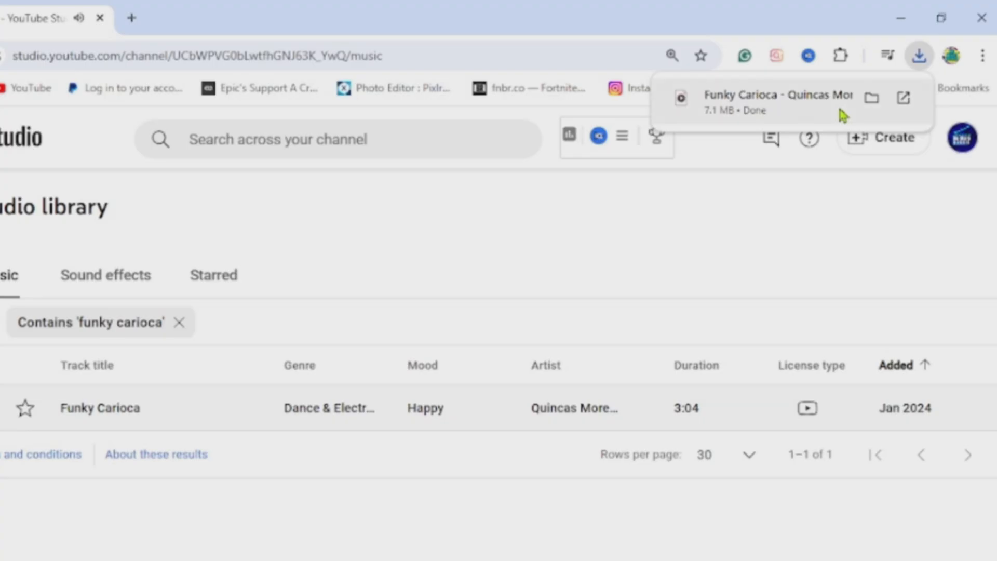
- Show the downloaded Funky Carioca track in Downloads and locate the USB SHAREFACTORY folder
left_click(872, 98)
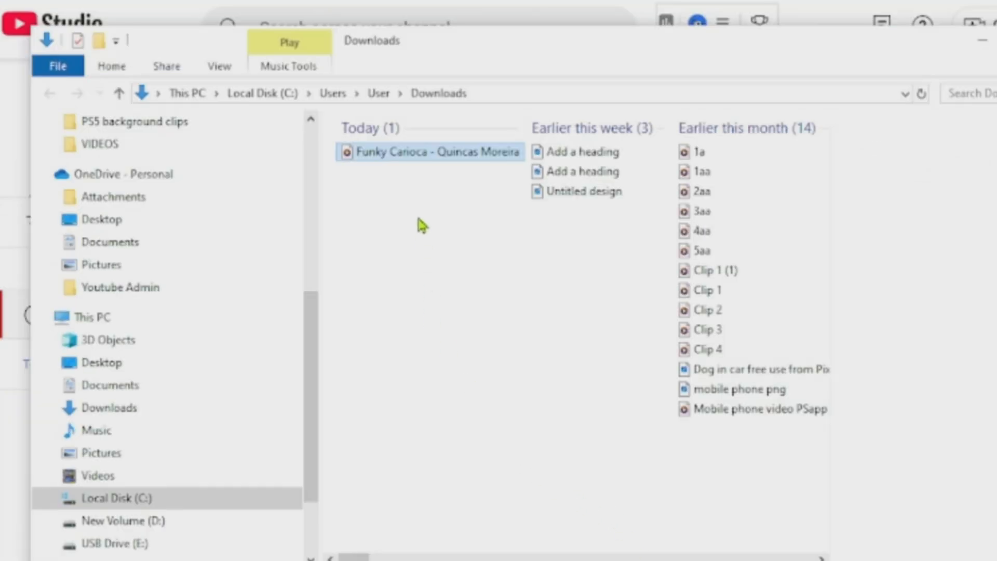
scroll("down", 3)
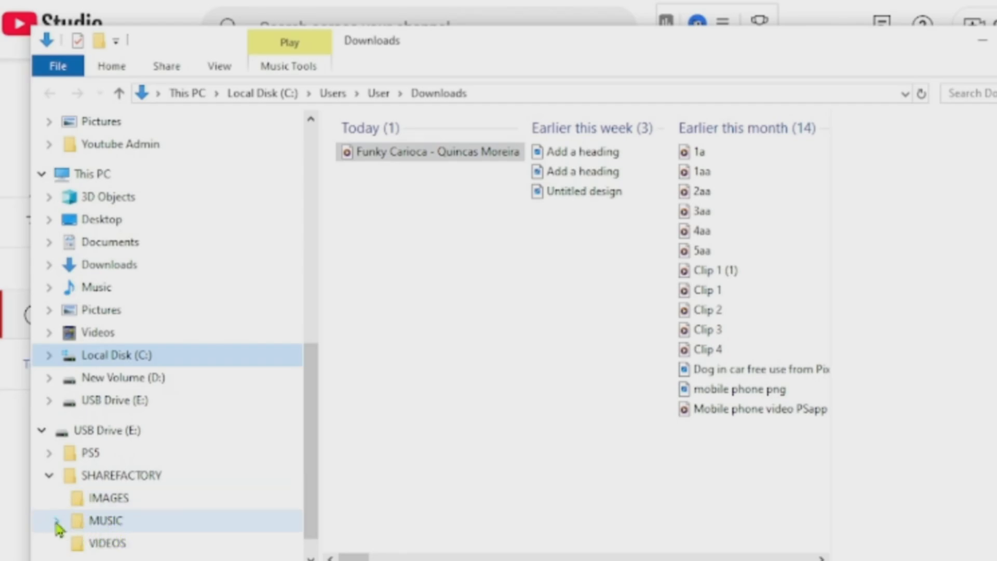
mouse_move(417, 155)
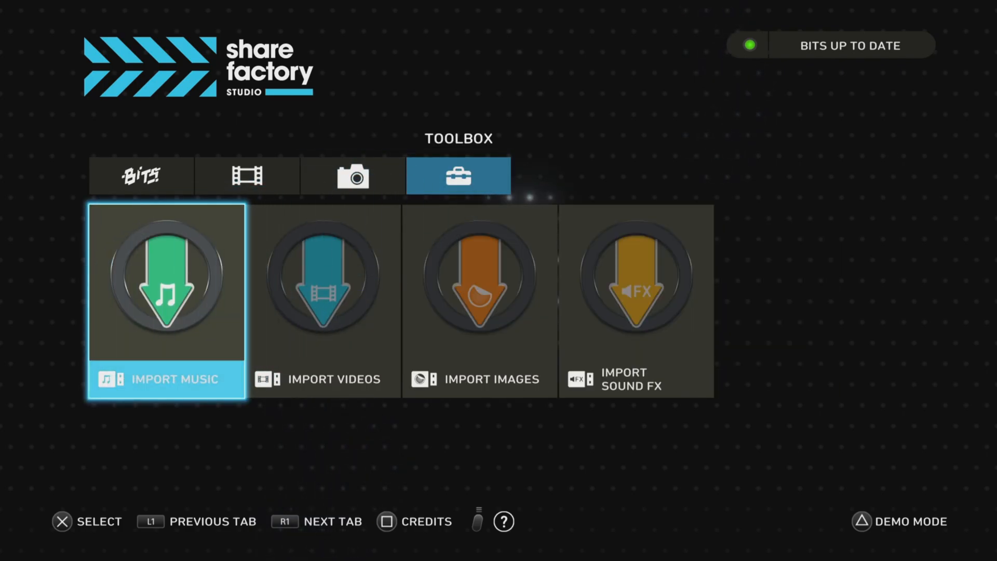
- Select Funky Carioca - Quincas Moreira.mp3 from the USB music import list
left_click(167, 302)
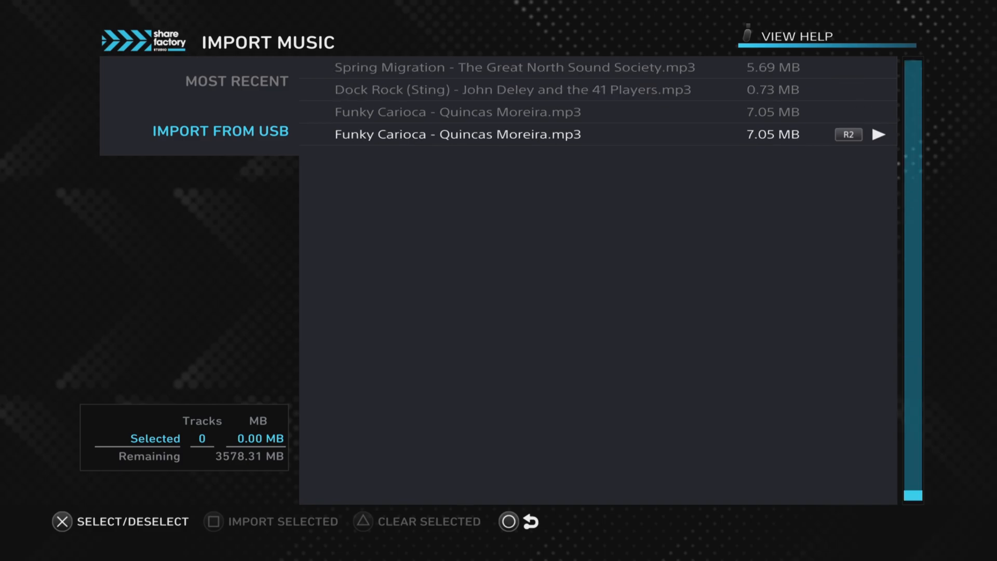
left_click(458, 134)
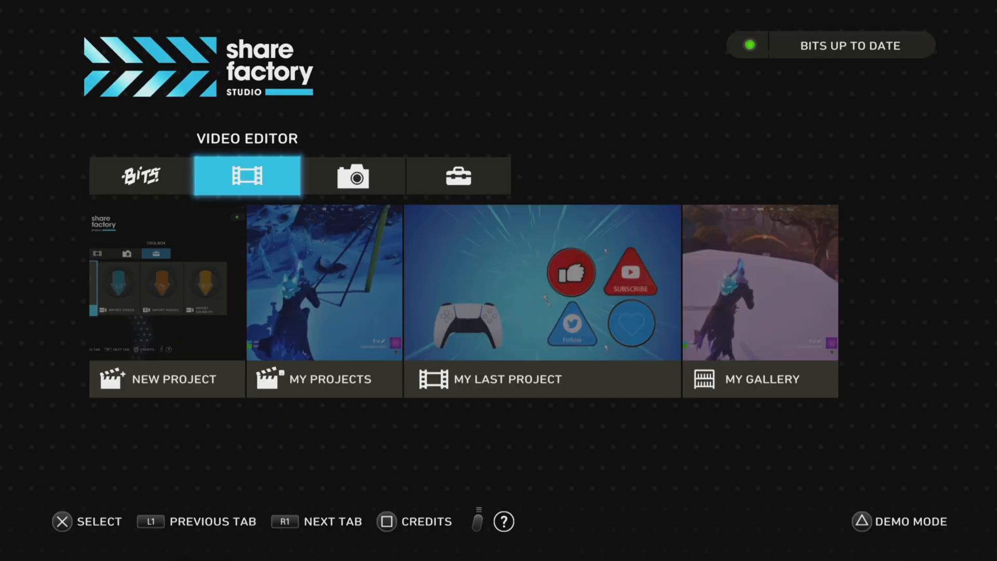
- Add music to the snipe project and trim it to run 0m 5s to 1m 9s
left_click(323, 379)
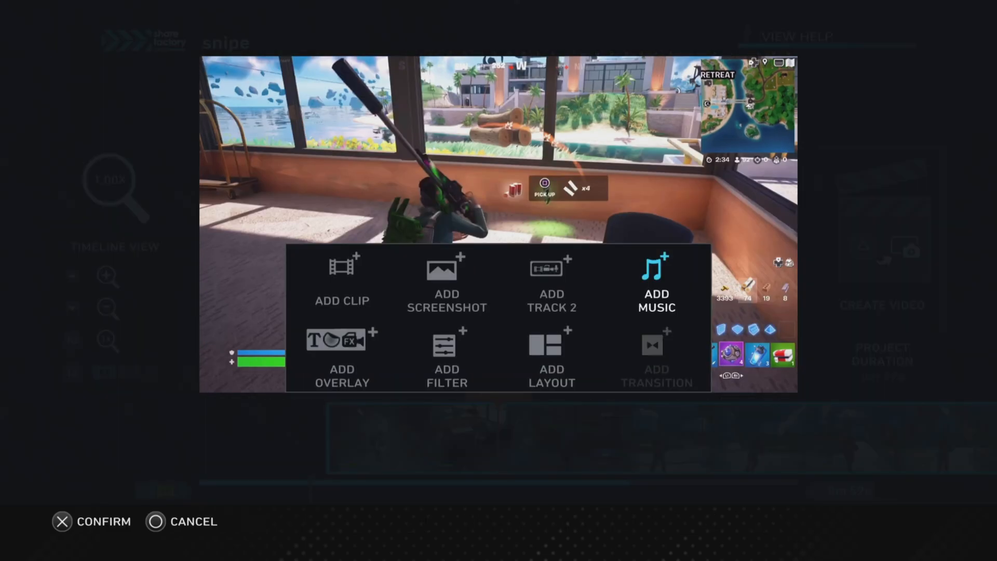
left_click(656, 280)
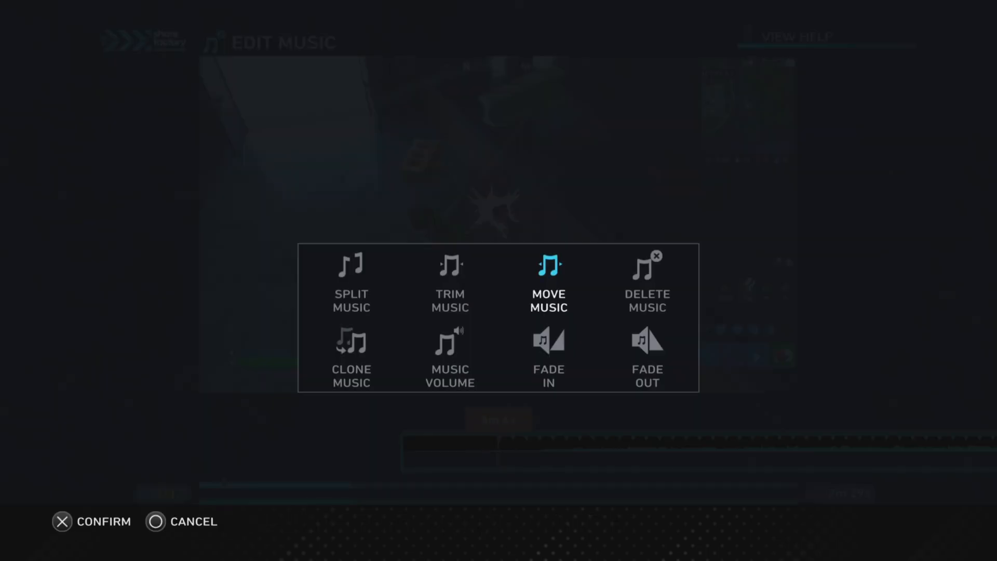
left_click(449, 283)
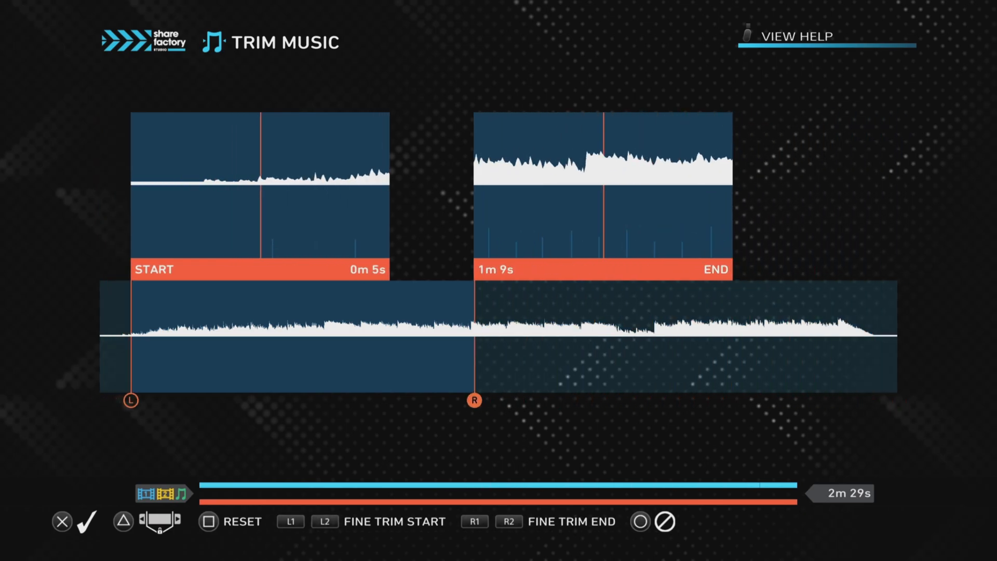
left_click(87, 521)
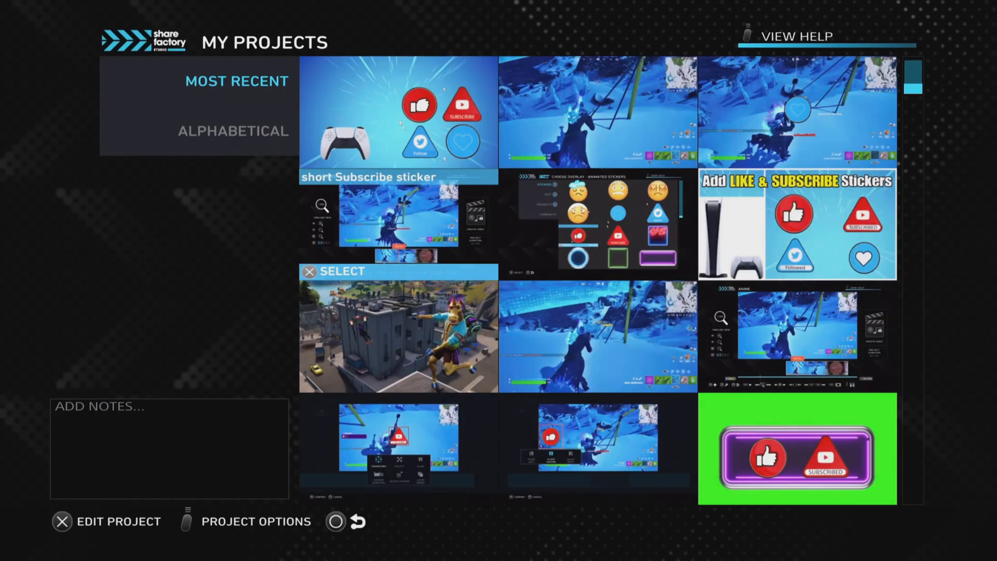
- Open the snipe project's Add Music picker and load tracks from USB
scroll("down", 3)
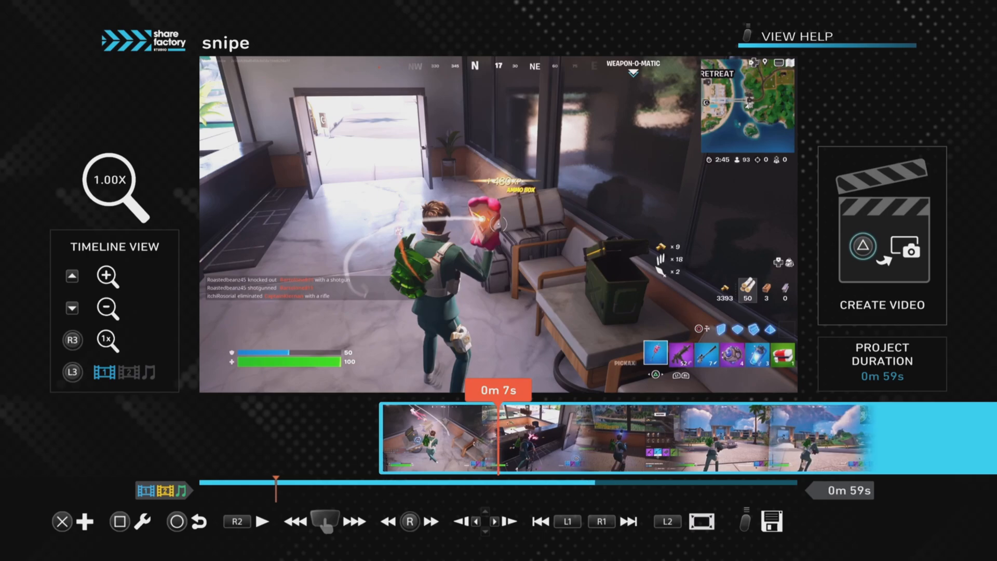
left_click(86, 521)
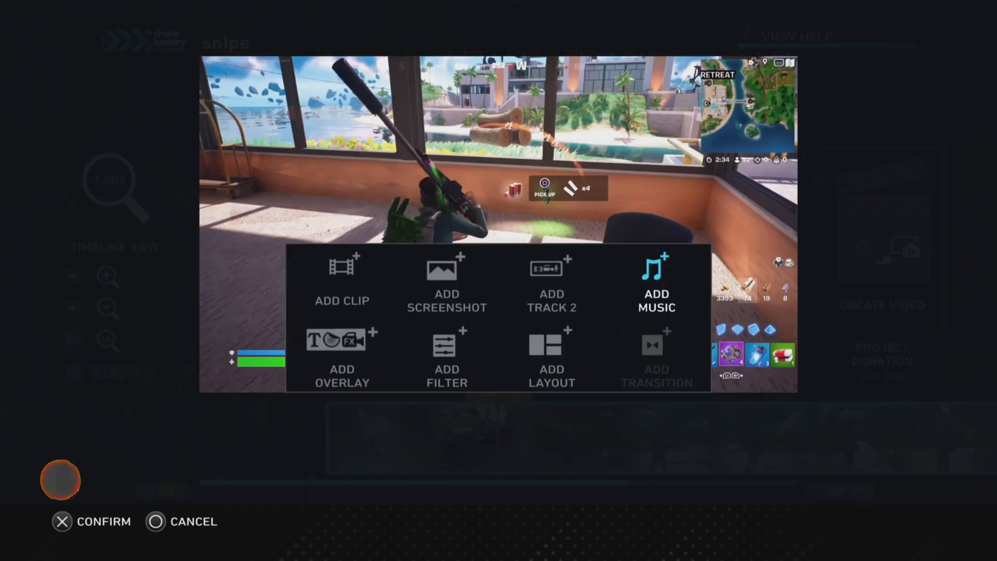
left_click(656, 283)
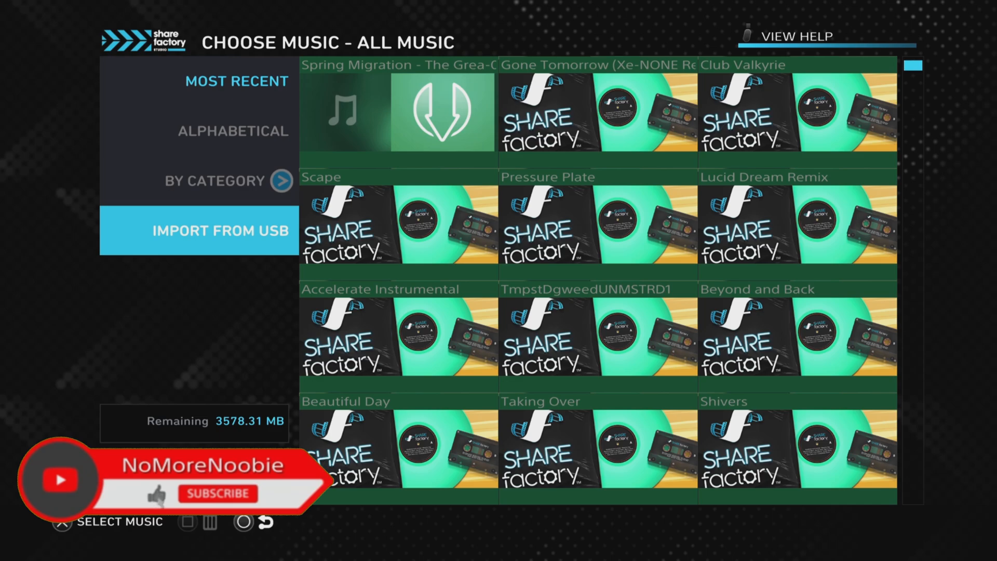
left_click(218, 494)
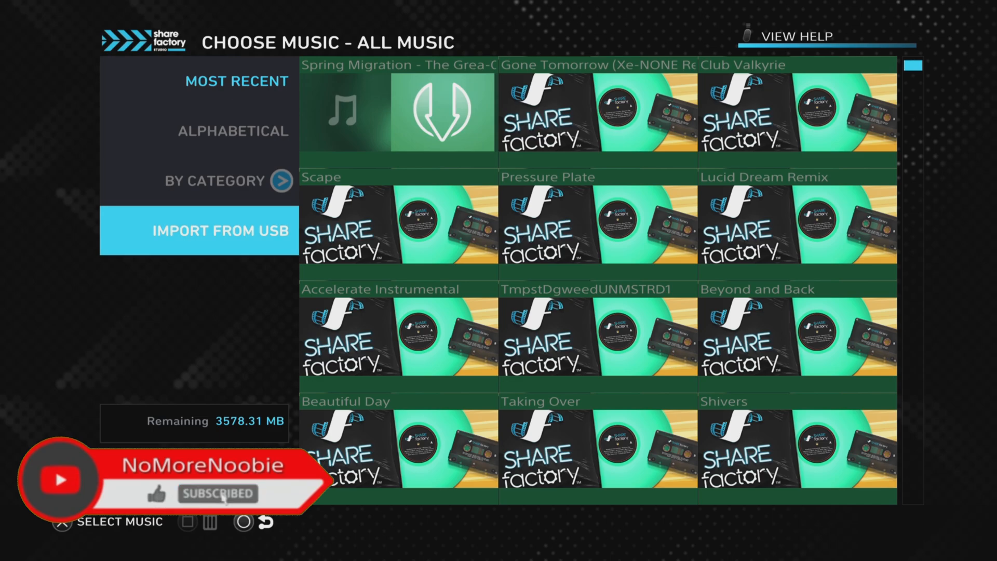
left_click(199, 230)
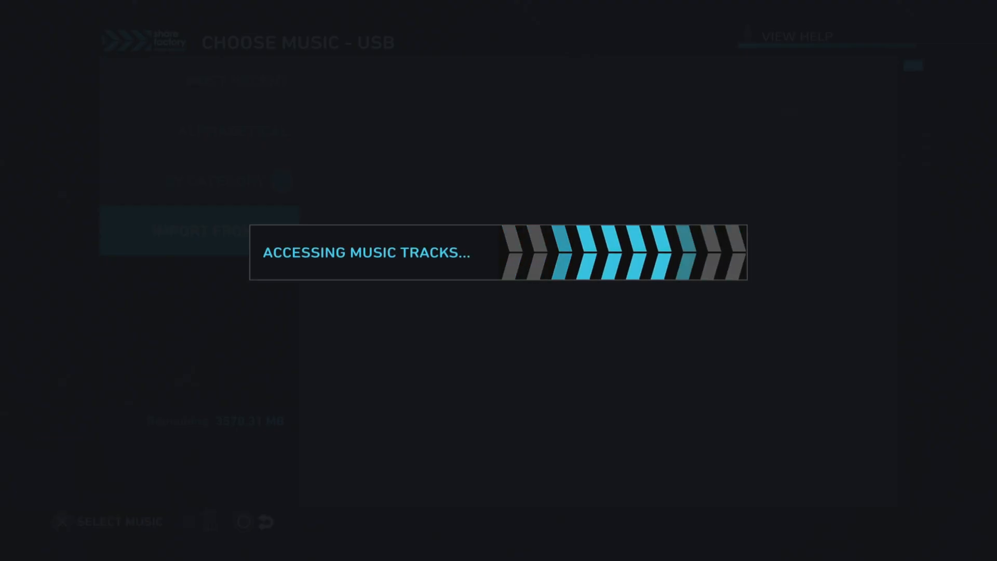